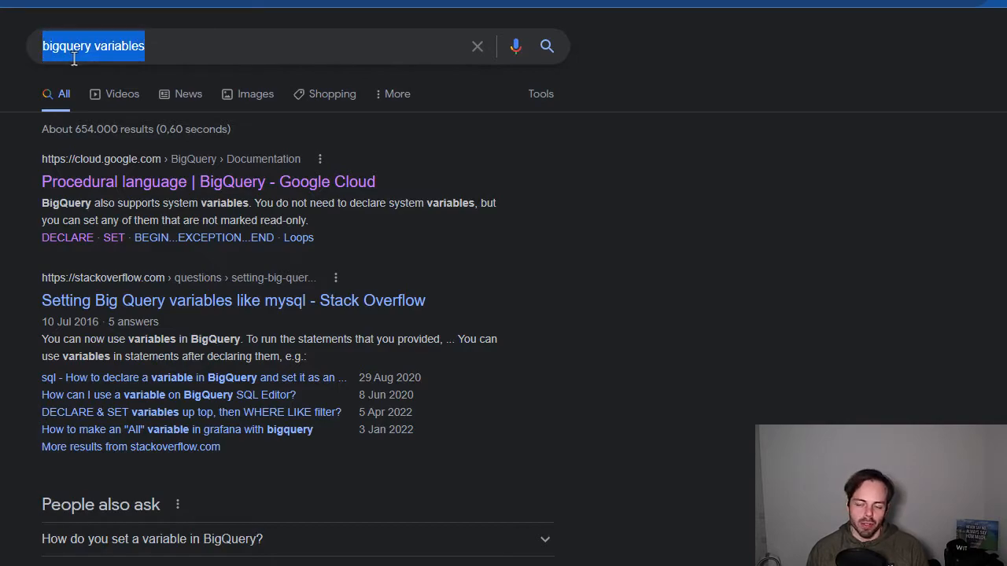
mouse_move(680, 236)
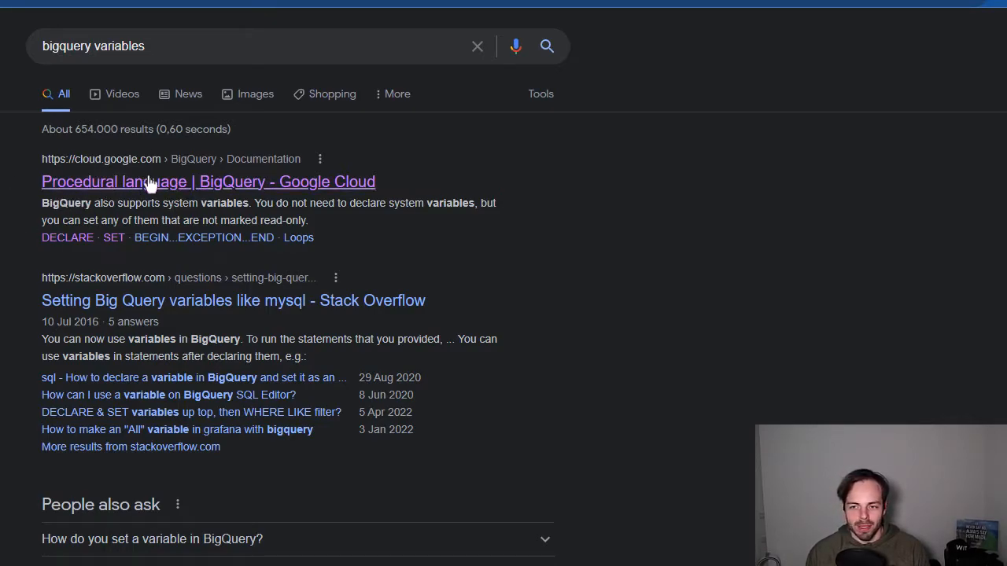
mouse_move(122, 190)
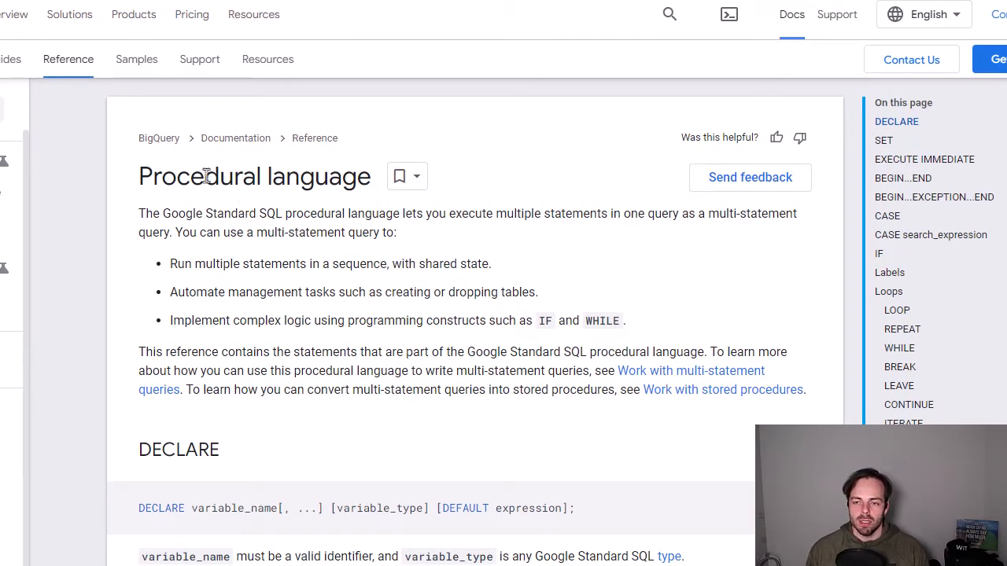
mouse_move(311, 219)
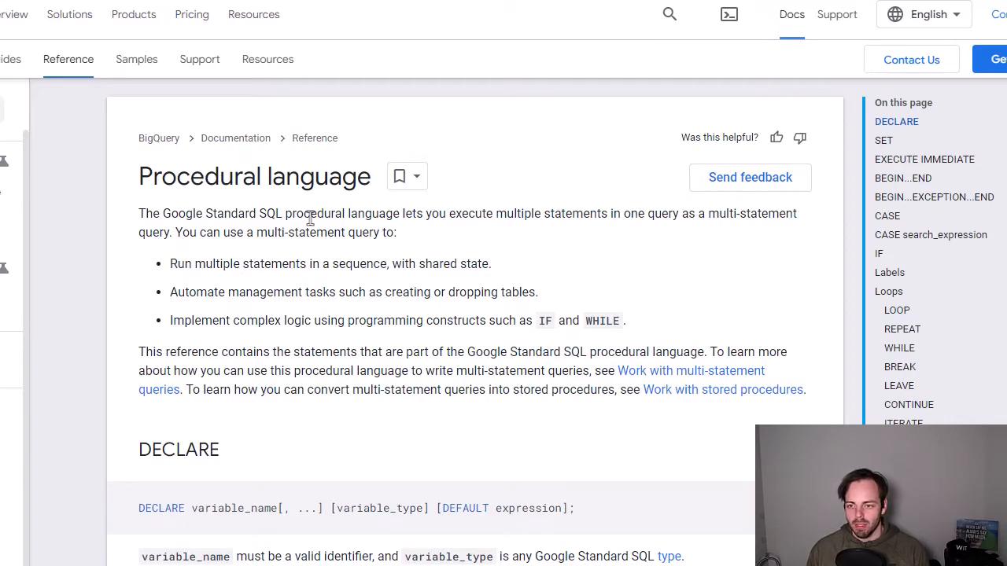
scroll("down", 3)
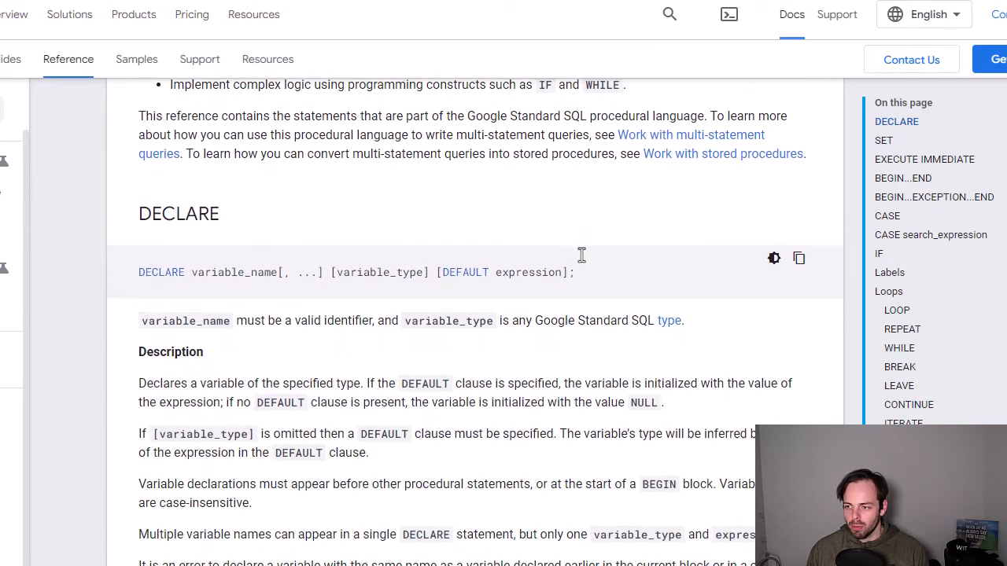
scroll("down", 3)
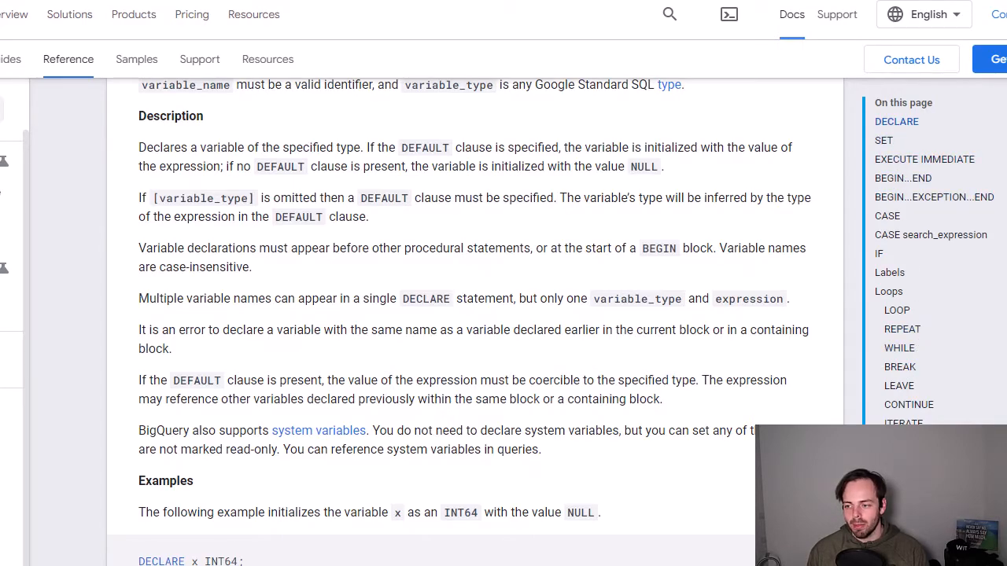
scroll("up", 3)
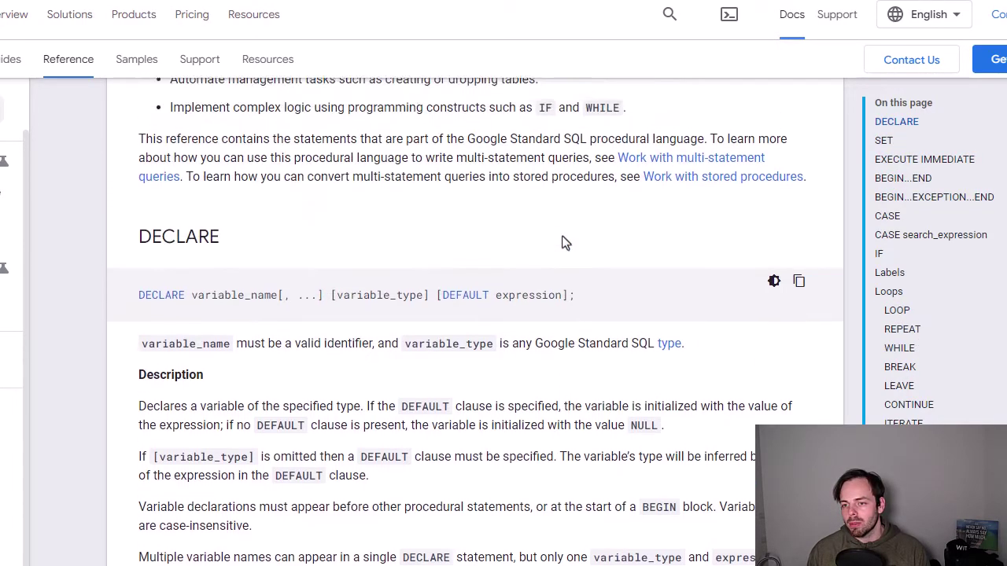
scroll("up", 3)
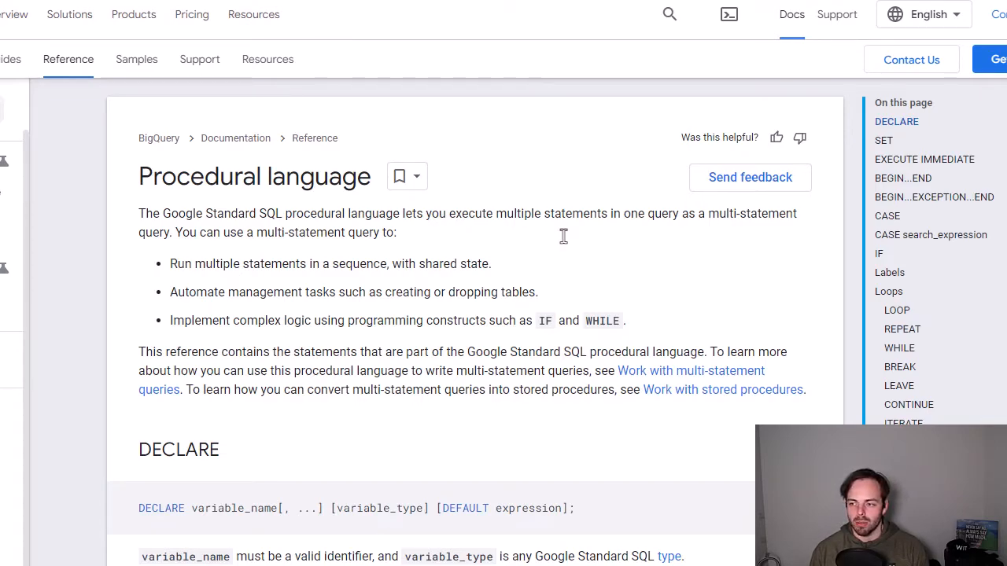
mouse_move(902, 297)
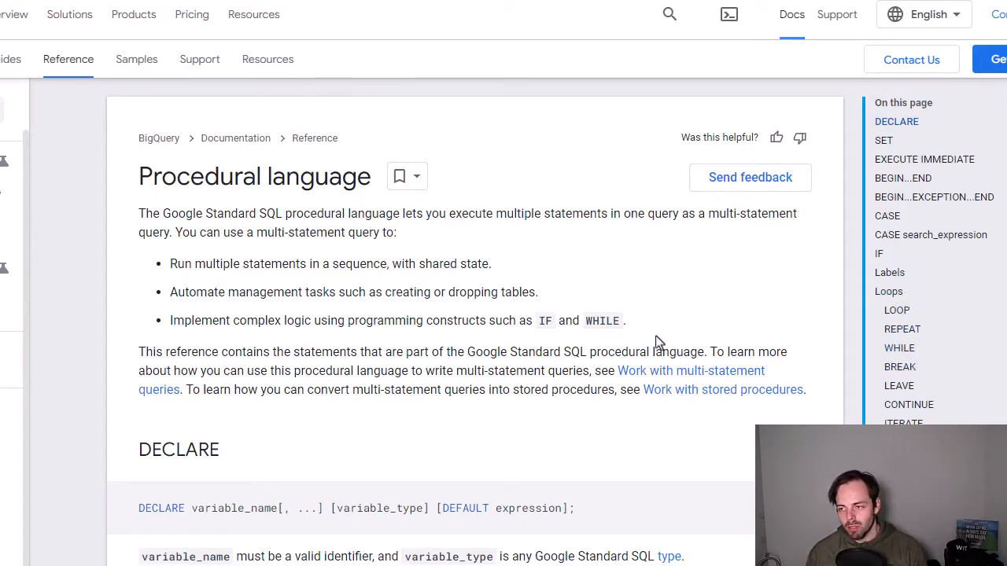
mouse_move(689, 340)
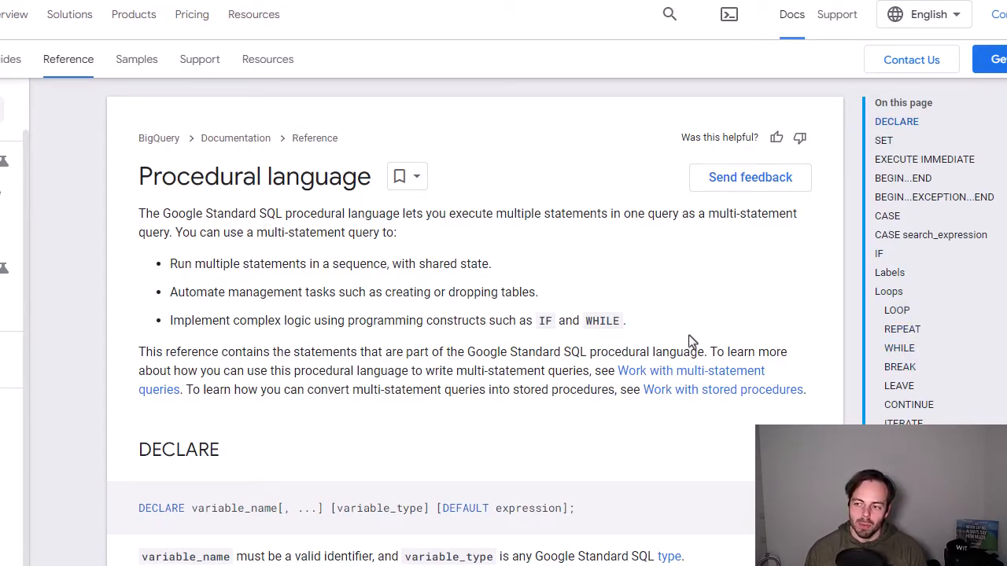
mouse_move(859, 166)
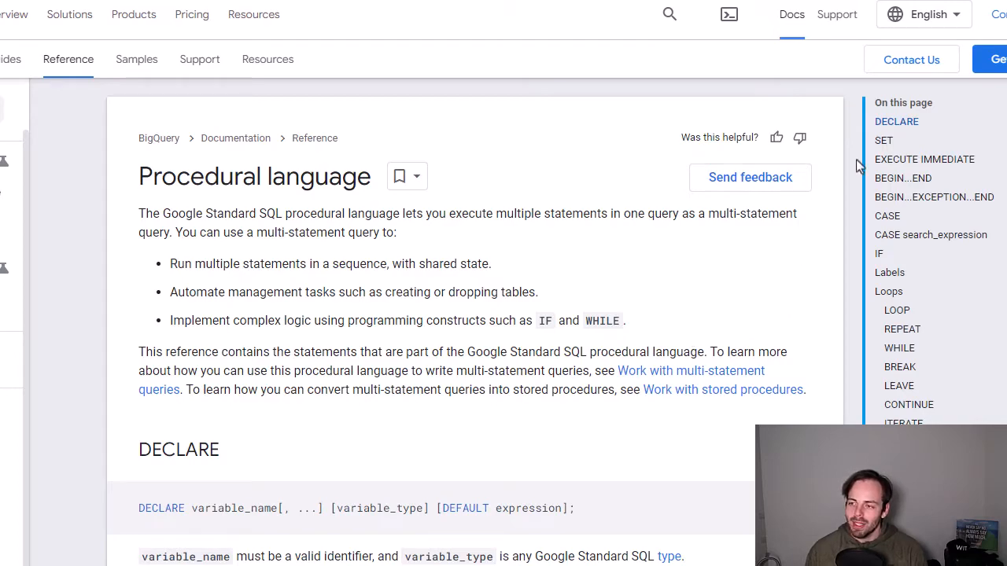
mouse_move(884, 148)
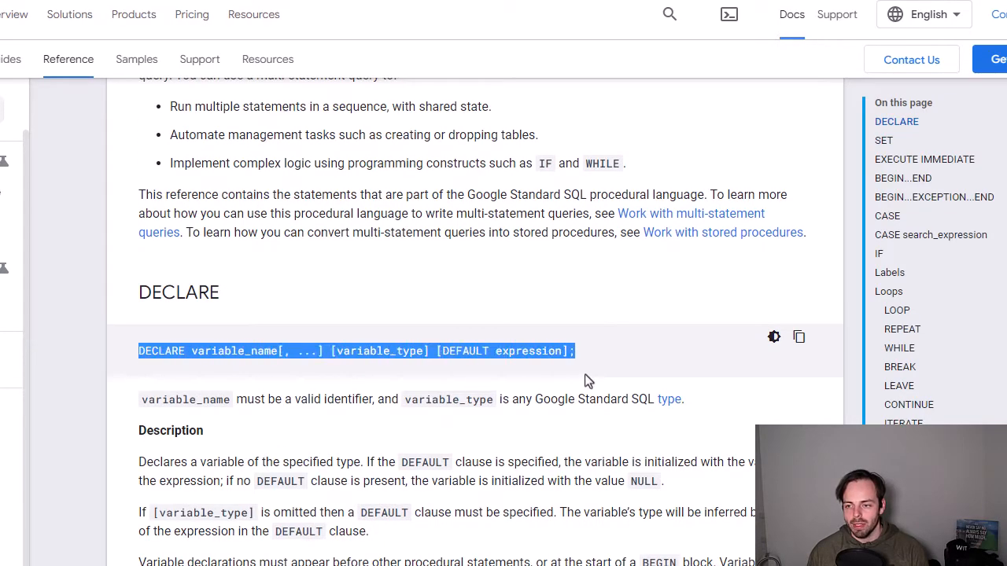
left_click(884, 140)
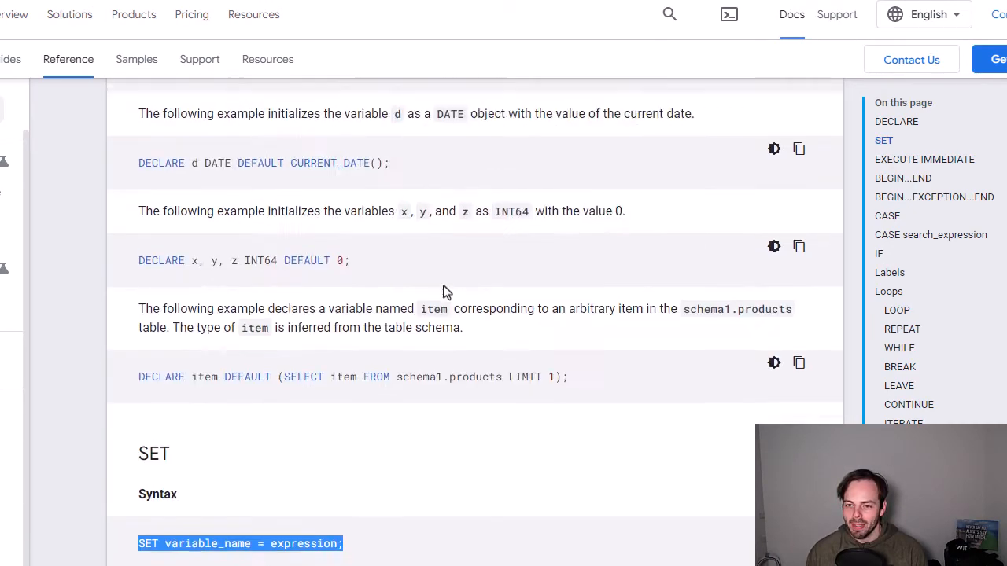
scroll("up", 3)
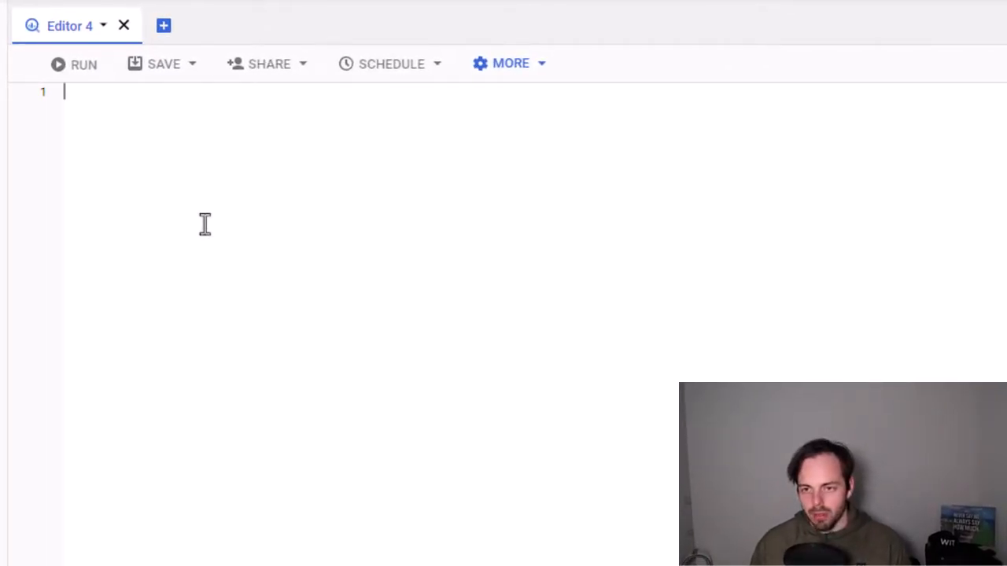
Run SELECT * FROM dwh_main.orders and view the order rows in the results
type("SELECT *")
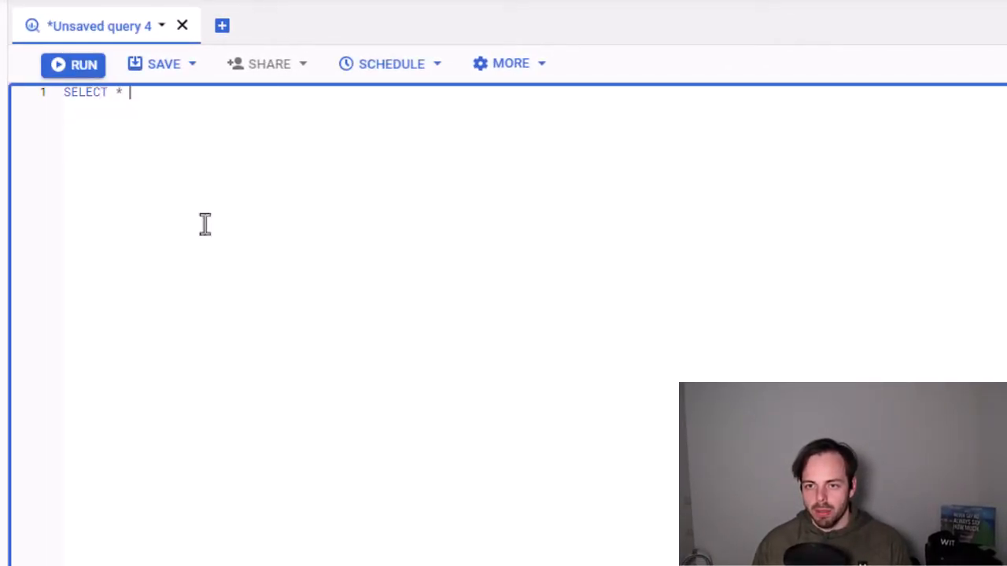
type("FROM dwh_main.or")
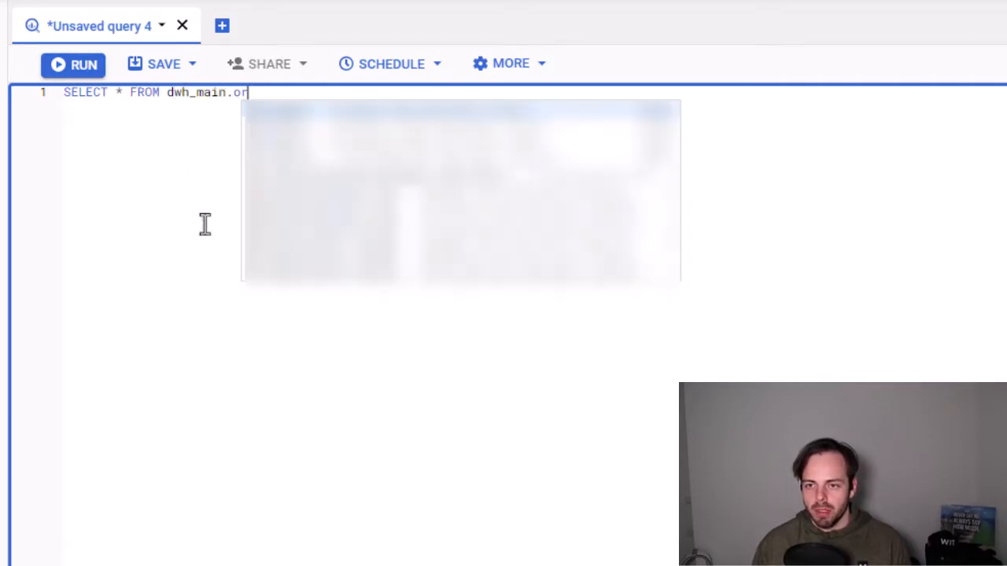
type("ders")
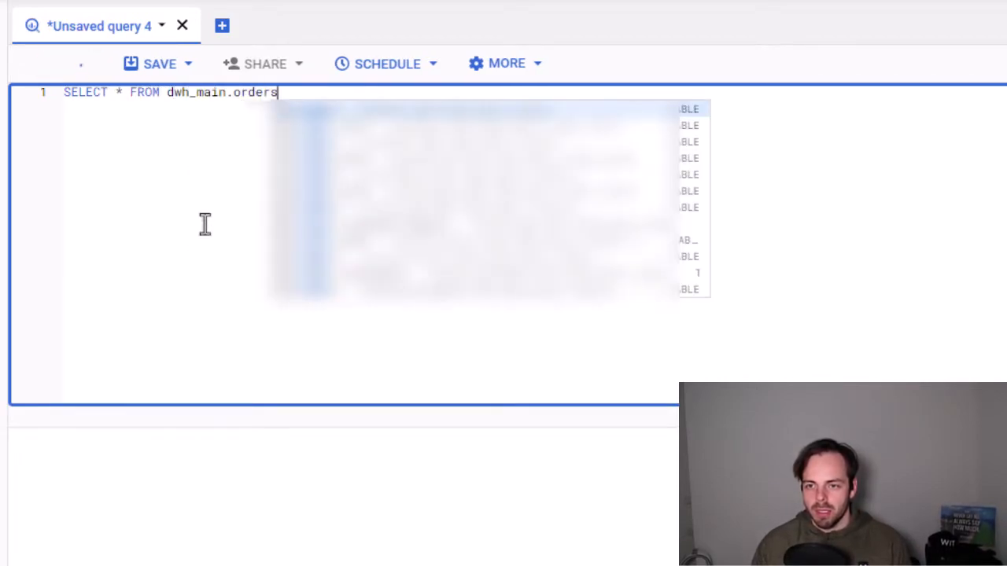
left_click(76, 65)
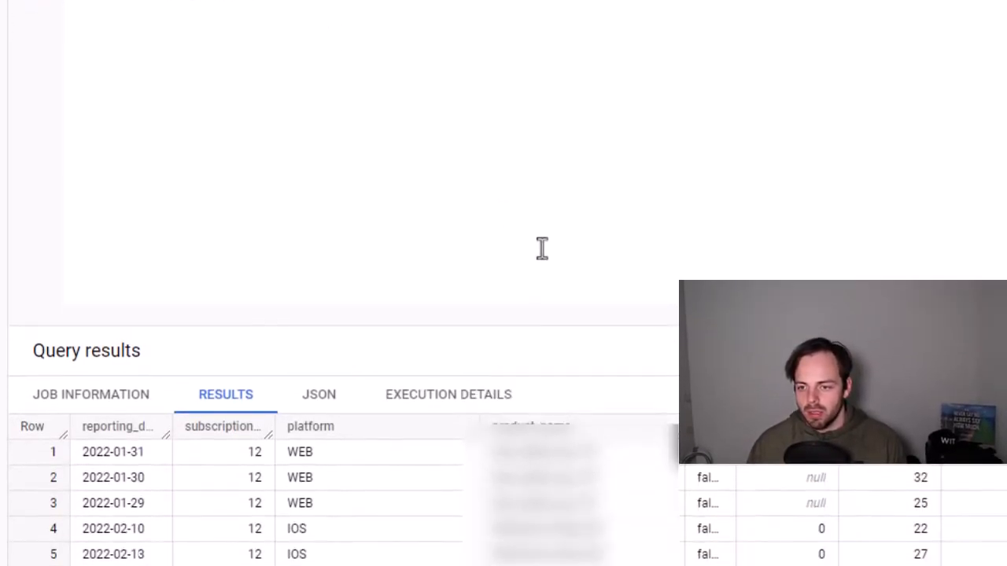
scroll("down", 3)
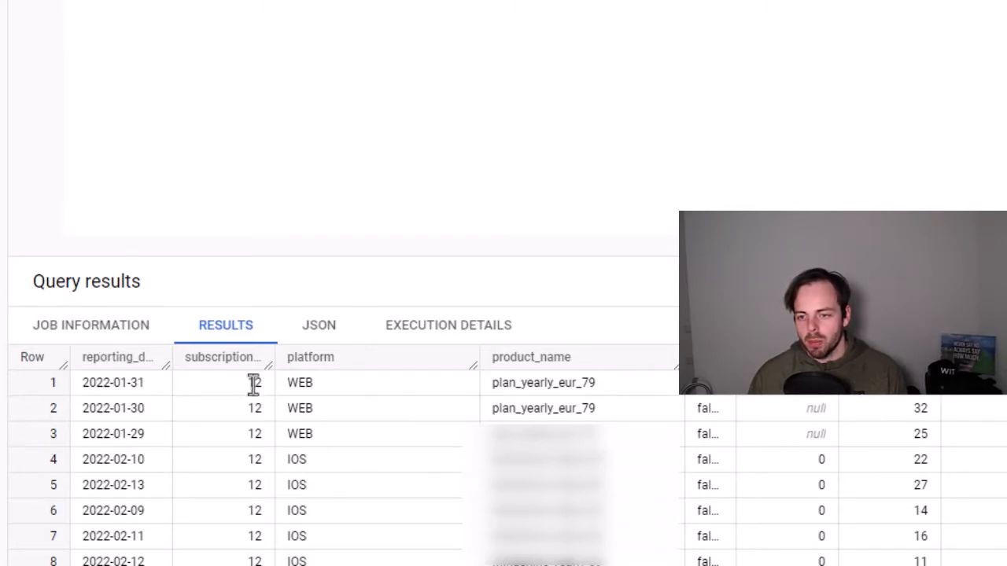
mouse_move(952, 409)
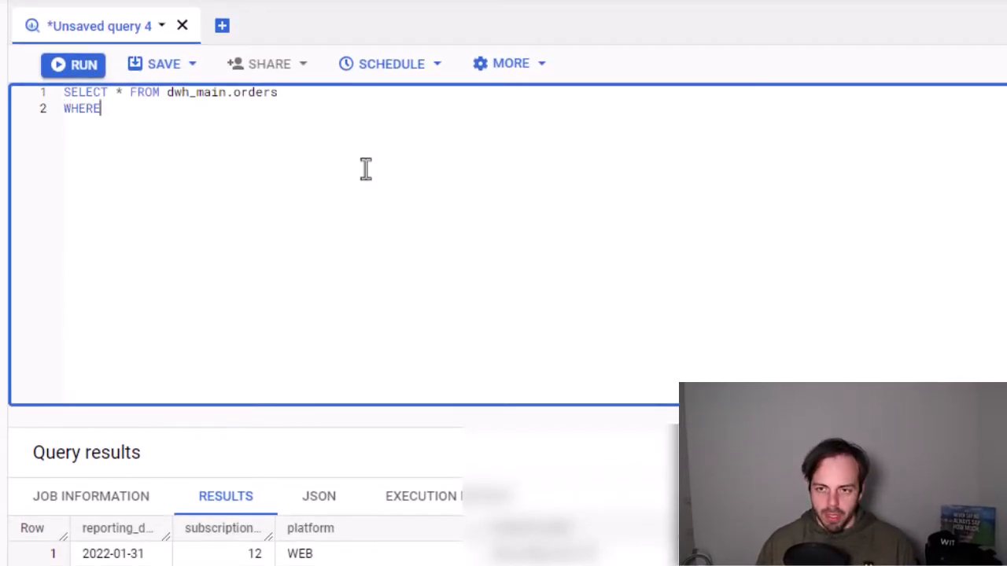
Filter the orders query with WHERE 1=1 AND reporting_date = '2022-09-01'
type("1=1")
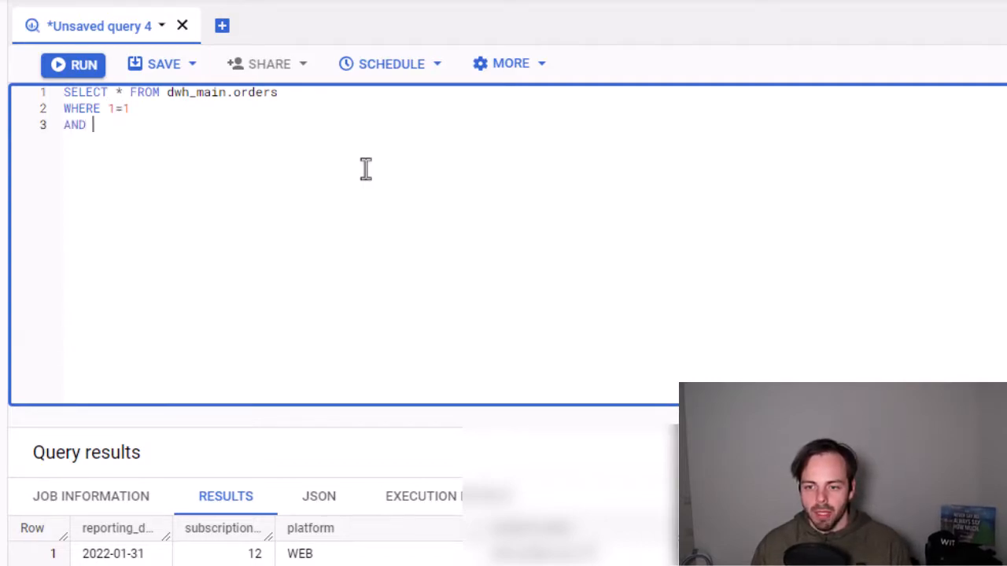
type("reporting_date")
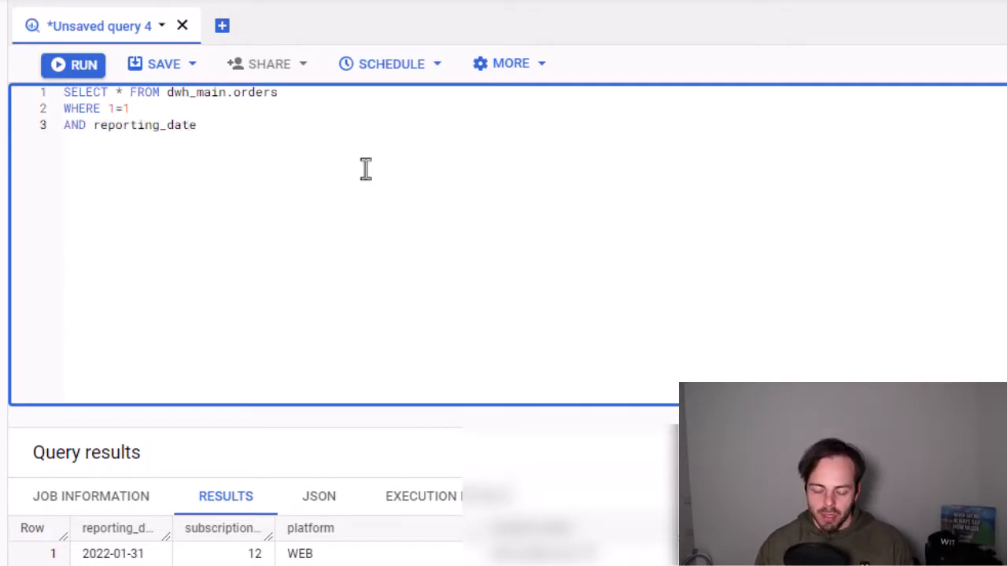
type("= '2022-")
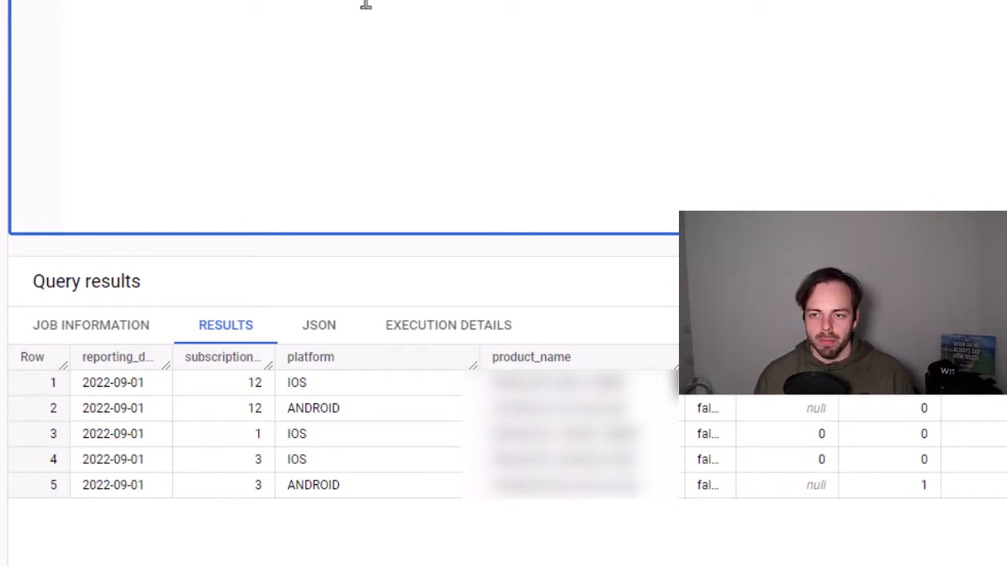
Write a second query SELECT * FROM dwh_main.traffic WHERE reporting_date = '2022-09-01'
type("SELECT *")
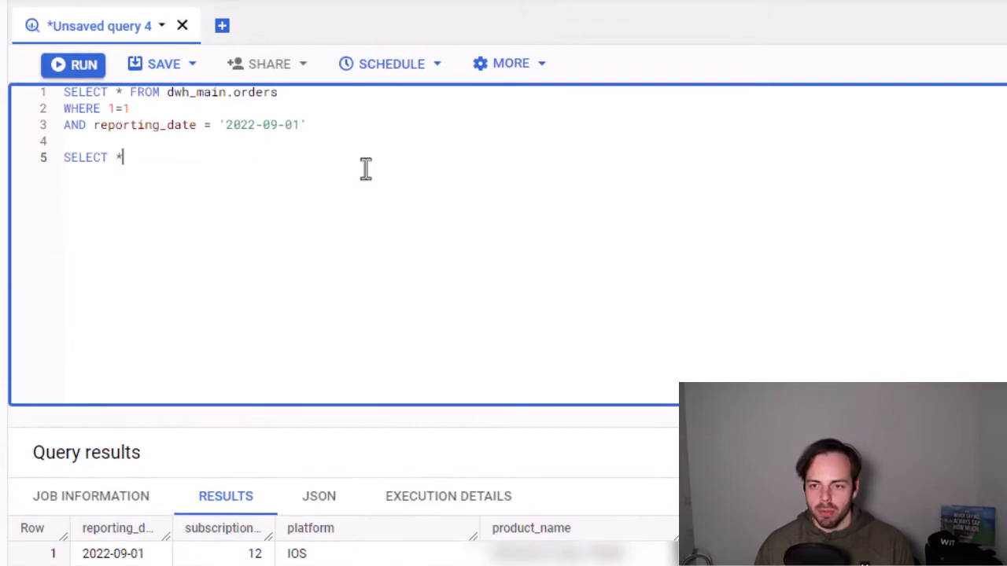
type("FROM dwh_main.")
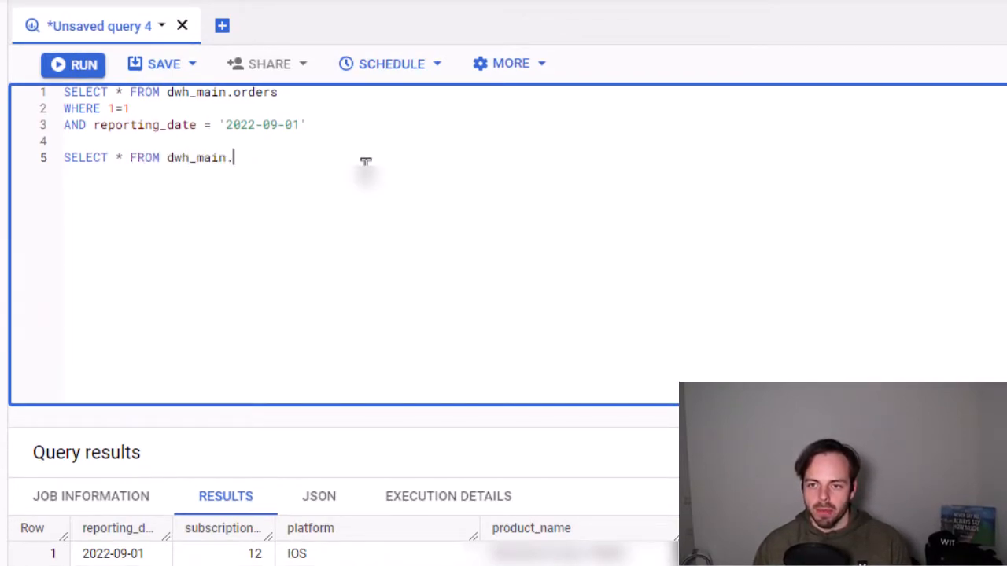
type("sessions")
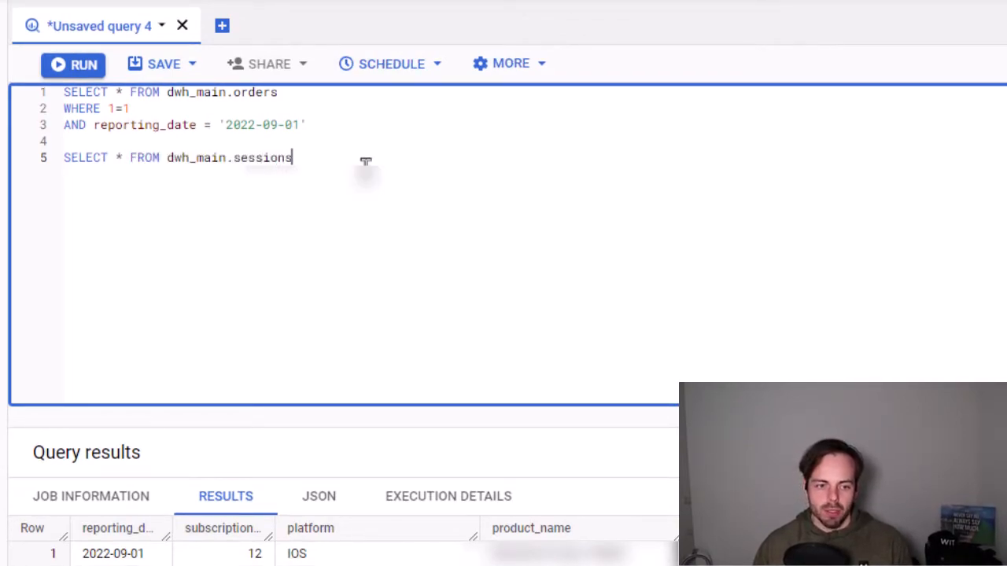
type("tr")
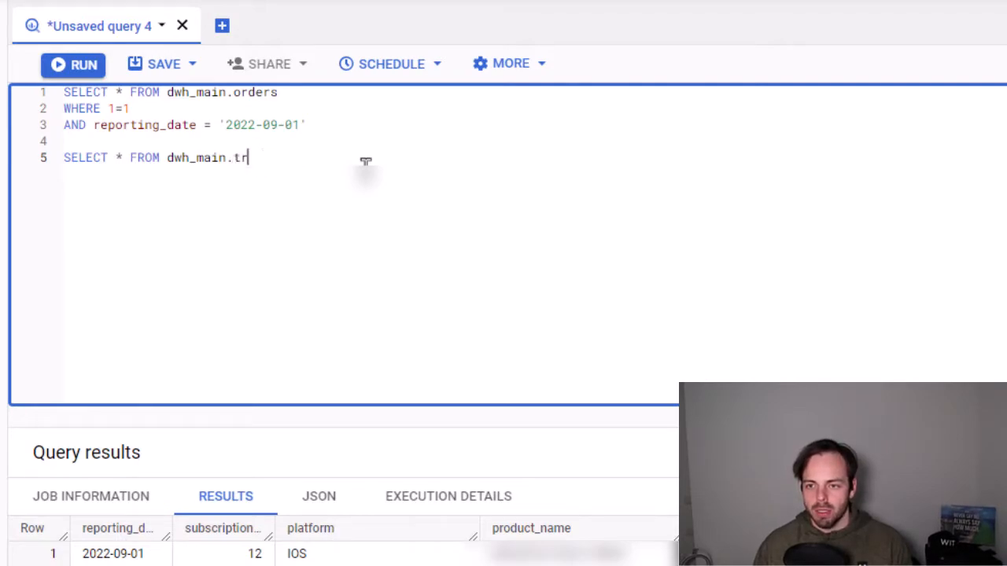
type("affic")
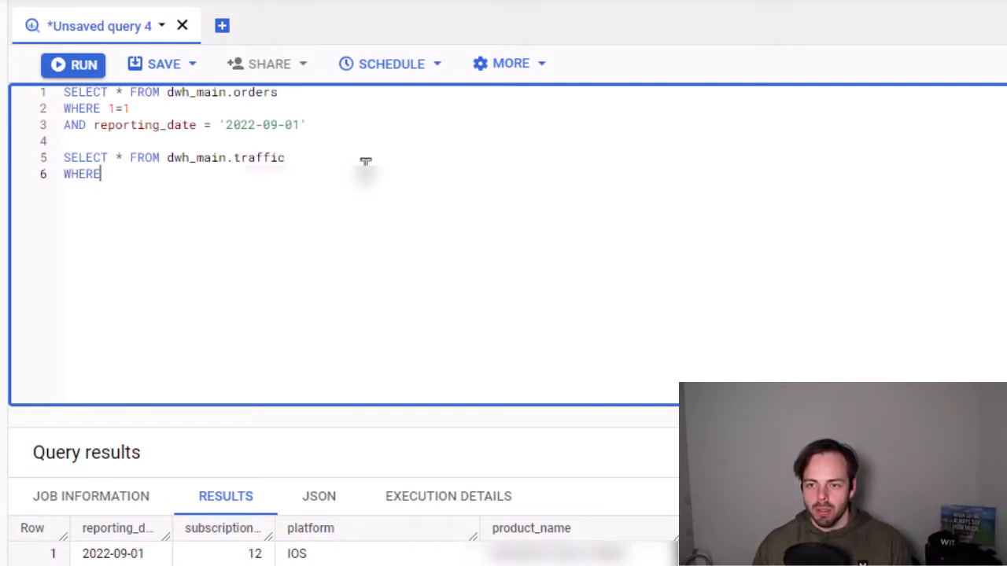
type("reporting_date =")
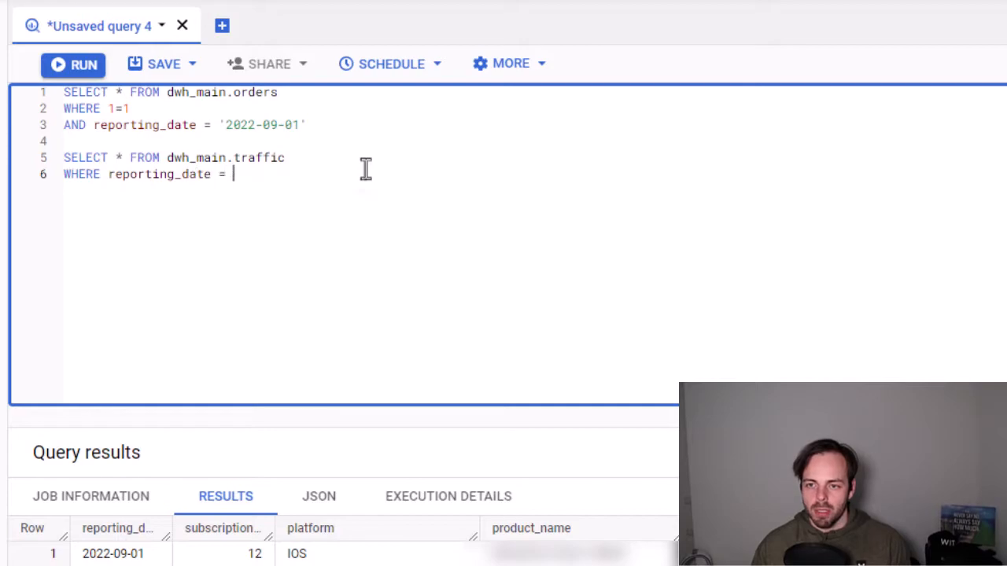
type("'2022-09'")
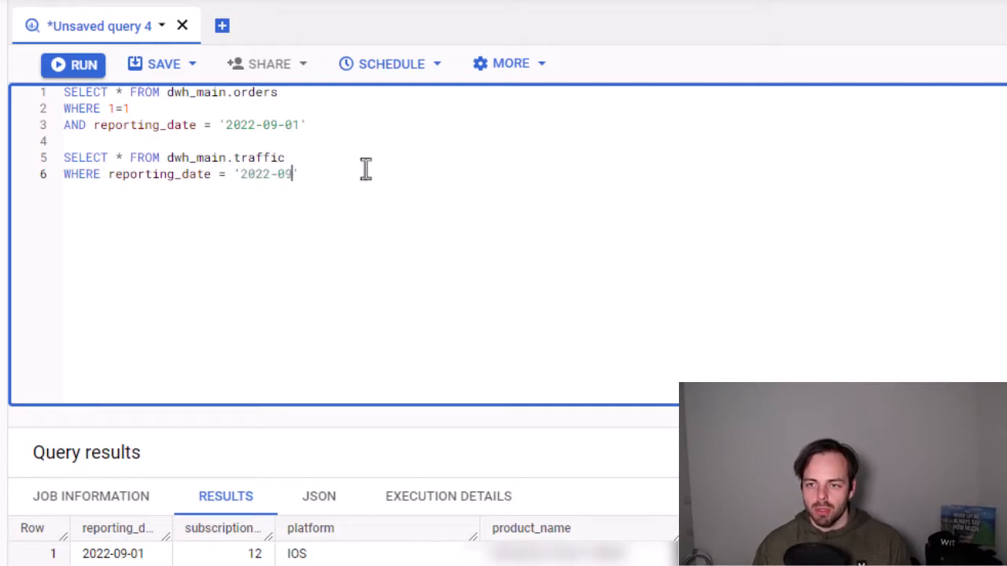
type("-01")
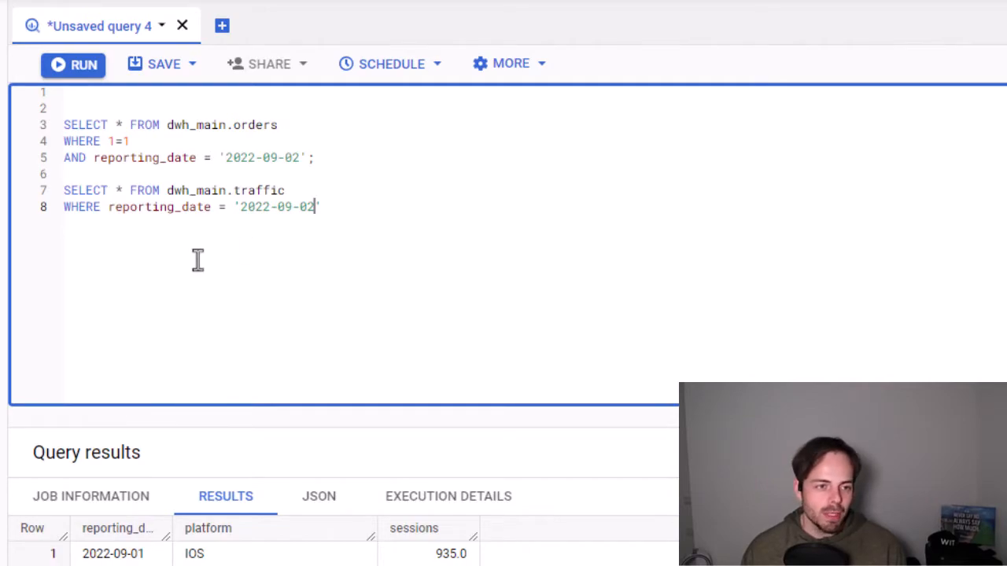
mouse_move(314, 239)
type(";")
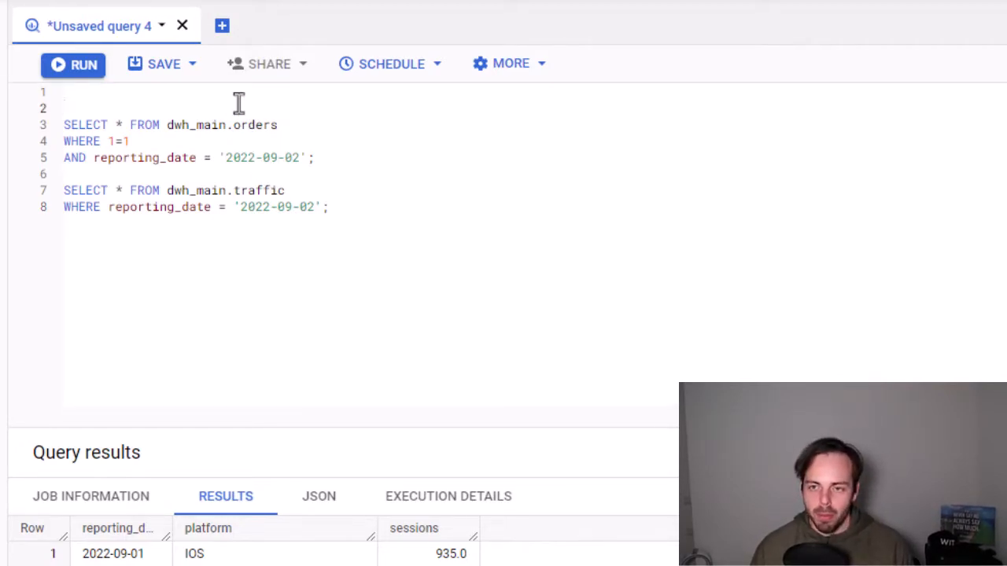
Declare timeframe as DATE and set it to '2022-09-02'
type("DECLARE")
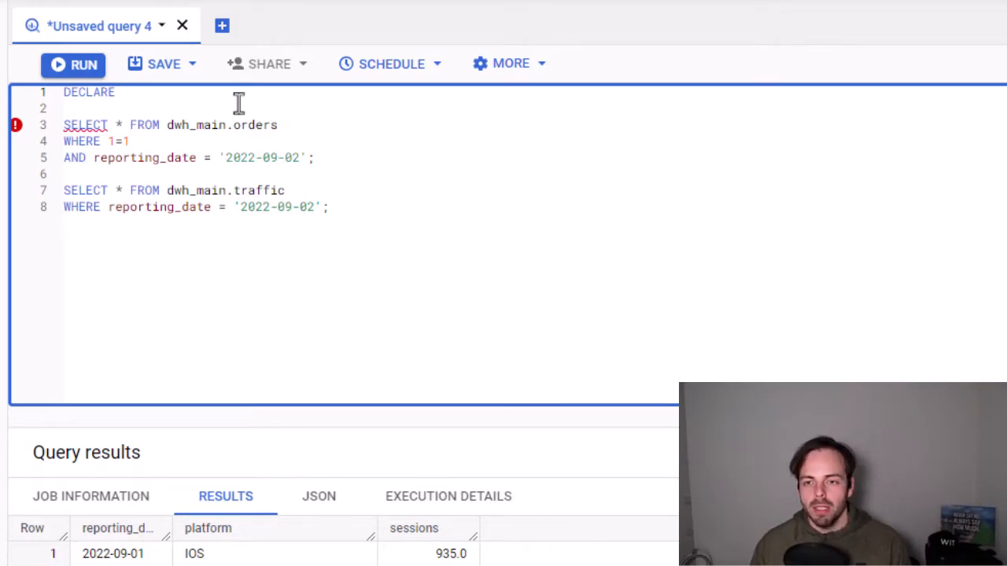
type("time")
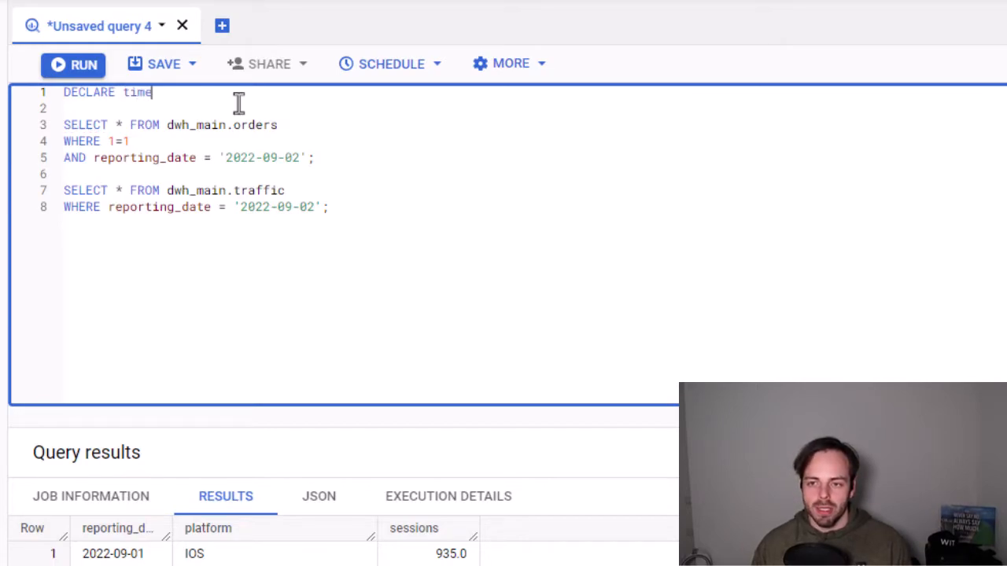
type("frame DATE;")
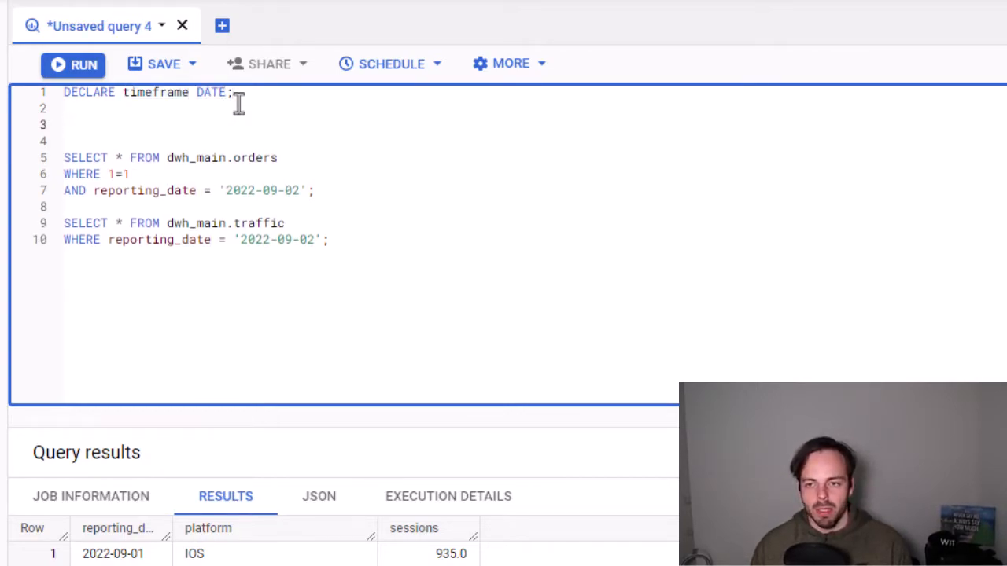
type("SET")
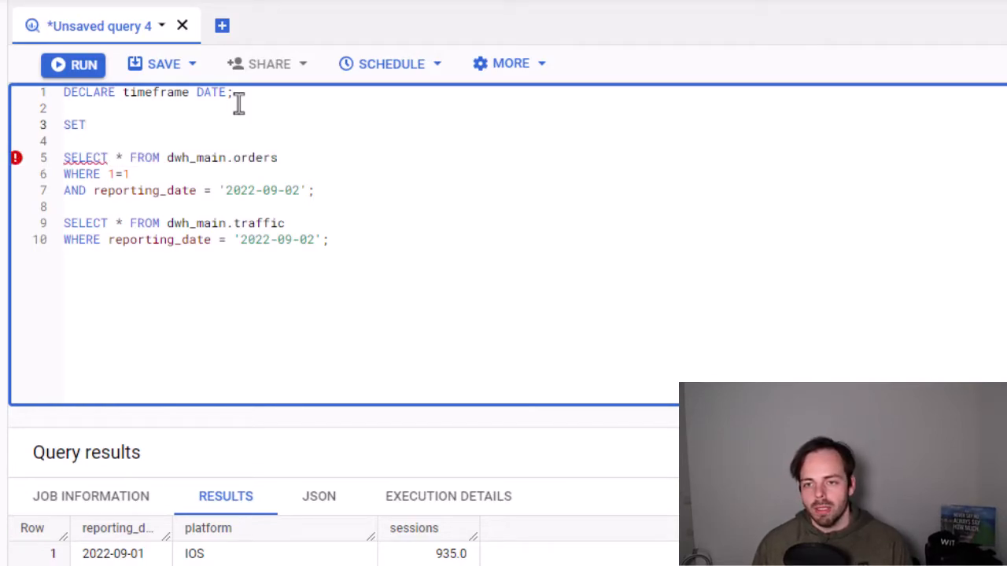
type("timeframe")
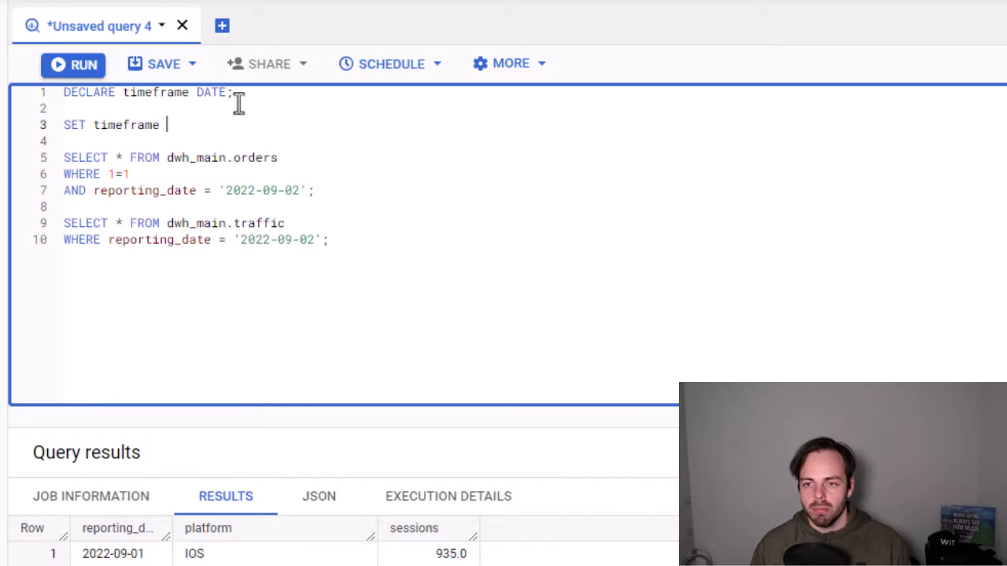
type("= '2022'")
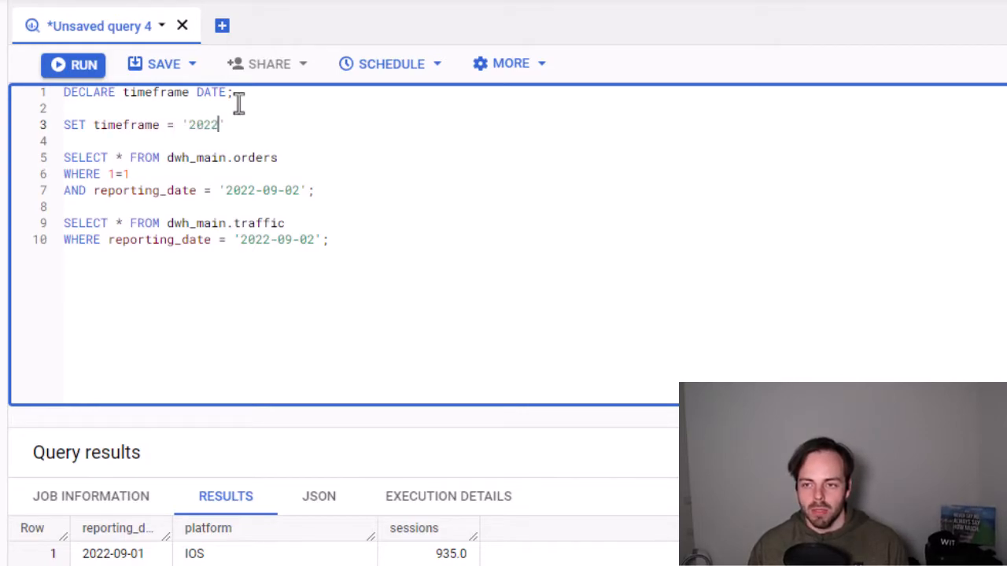
type("-09-02")
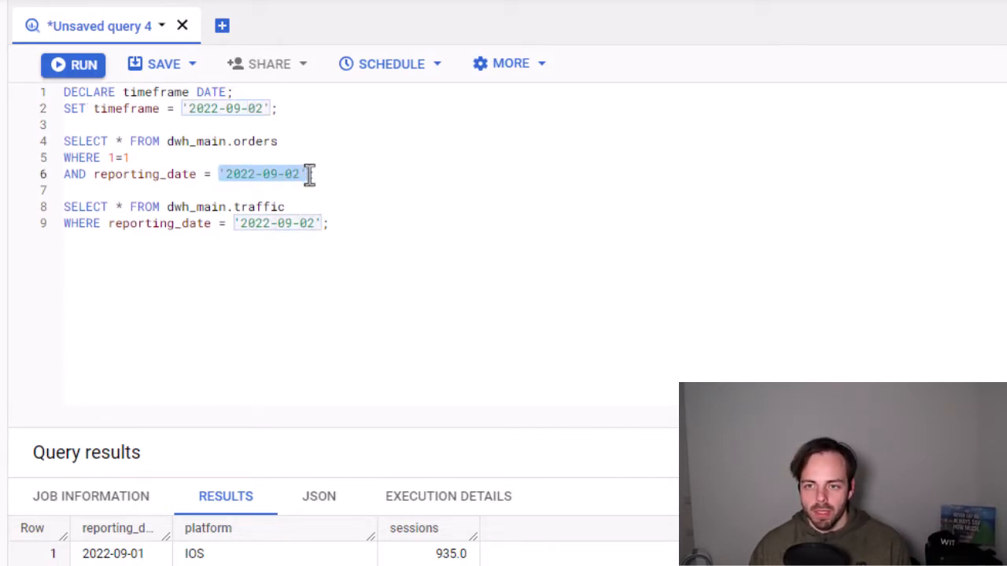
Replace both date literals with timeframe and select the variable lines with the orders query
type("timeframe")
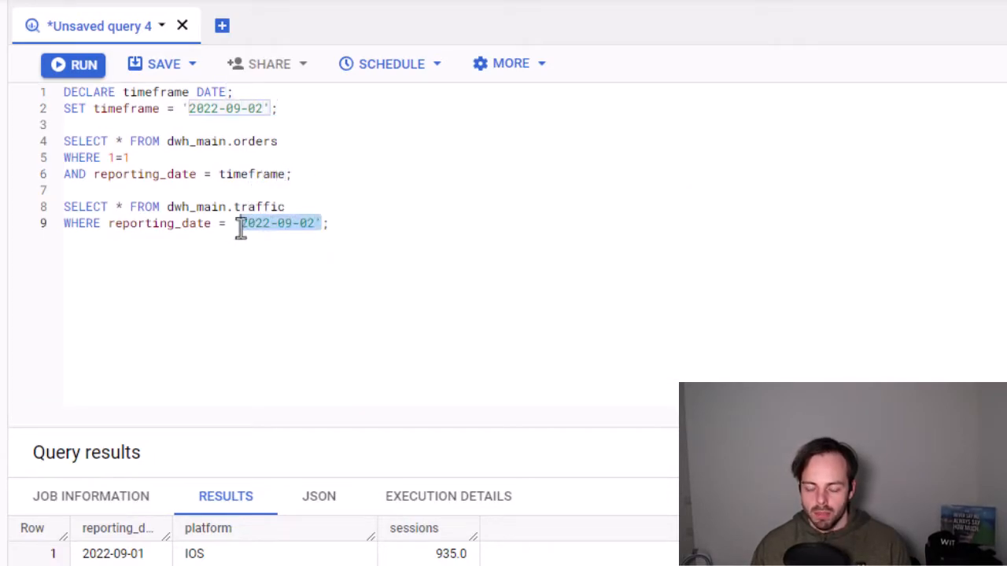
type("timeframe")
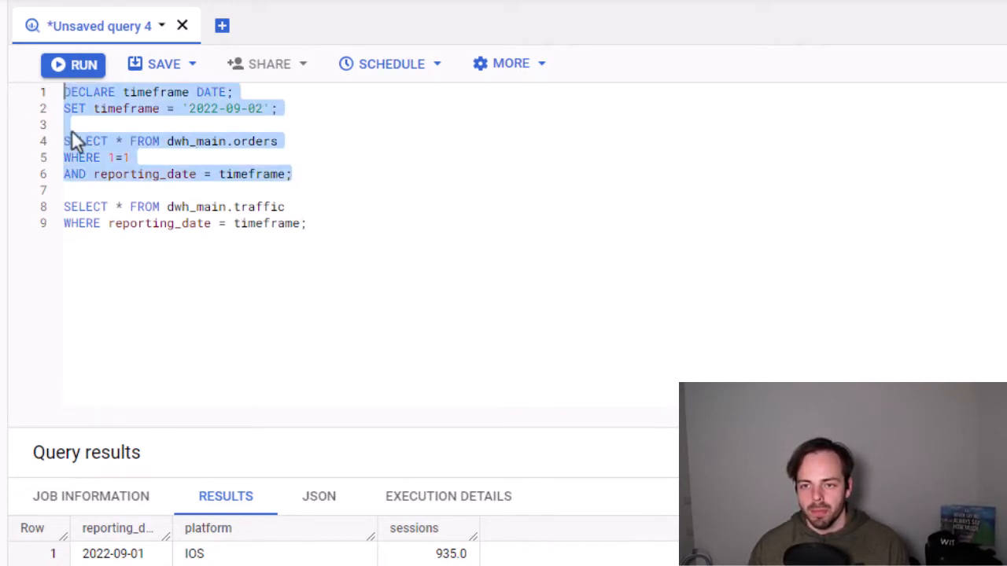
mouse_move(140, 79)
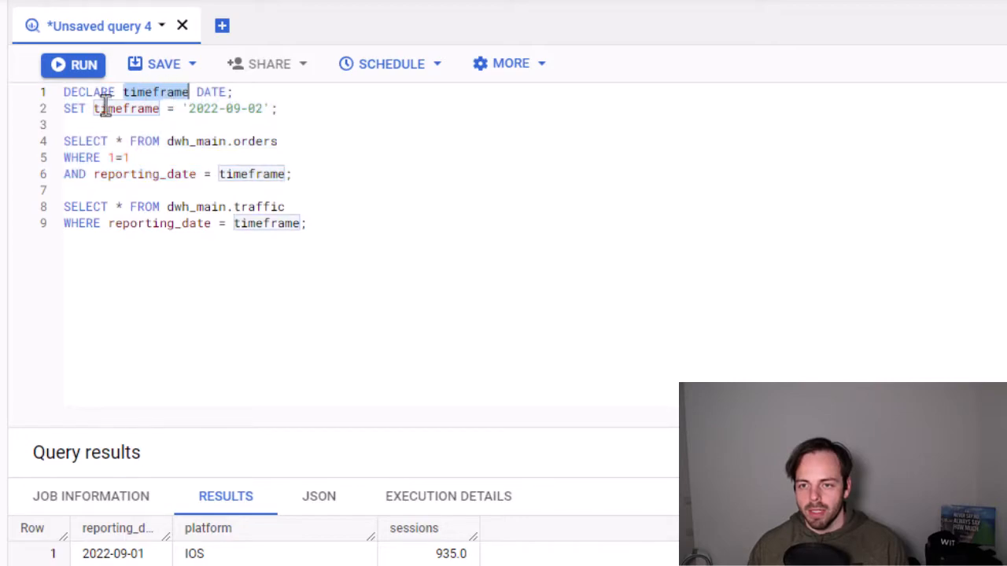
left_click_drag(63, 92, 291, 173)
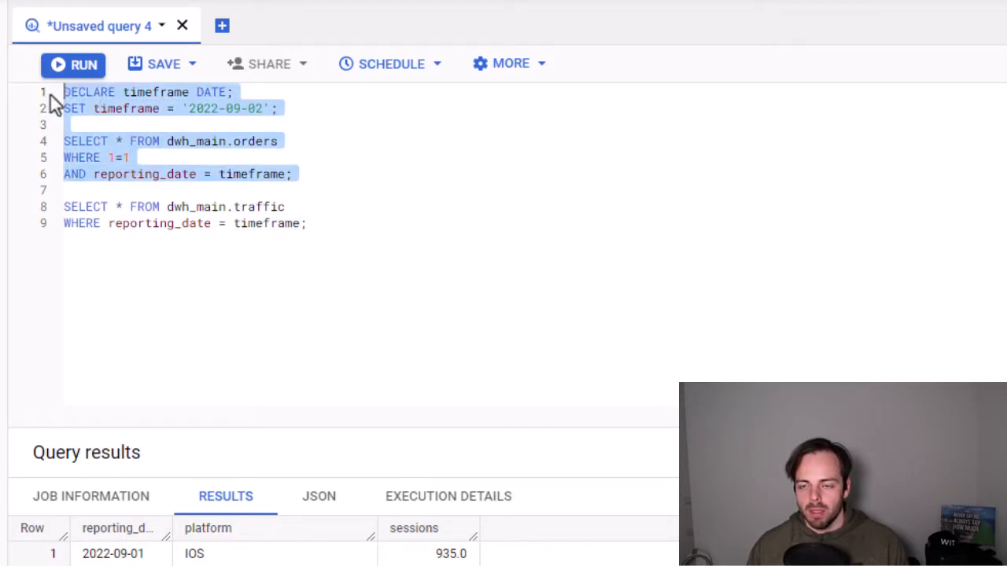
Run the selected declaration and orders query and check the rows are dated 2022-09-02
left_click(76, 64)
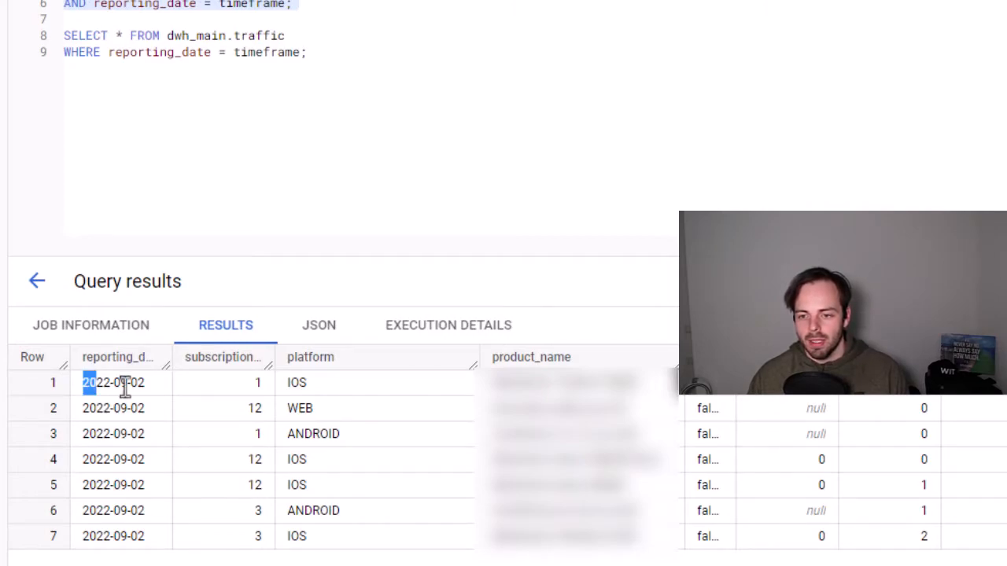
double_click(113, 382)
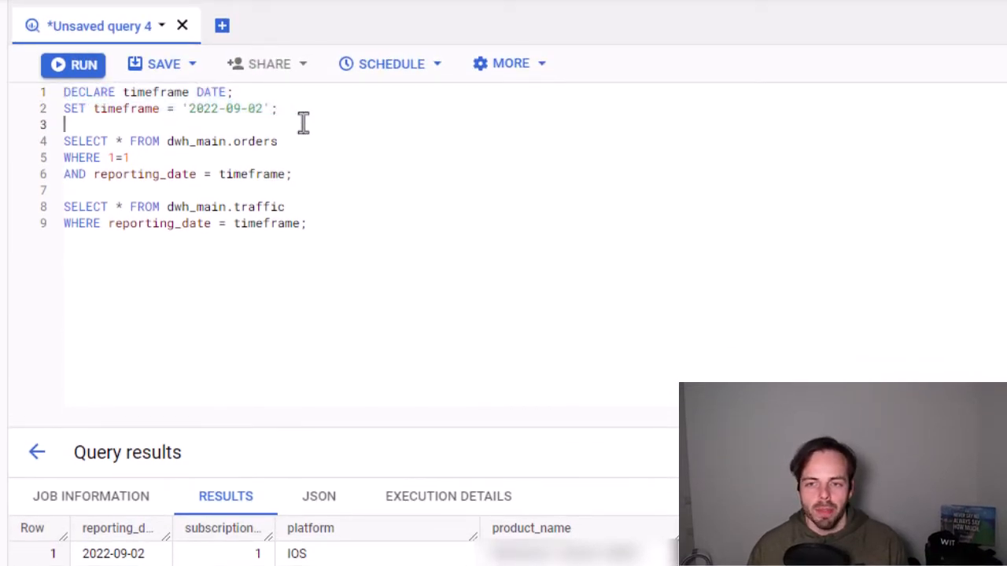
mouse_move(165, 173)
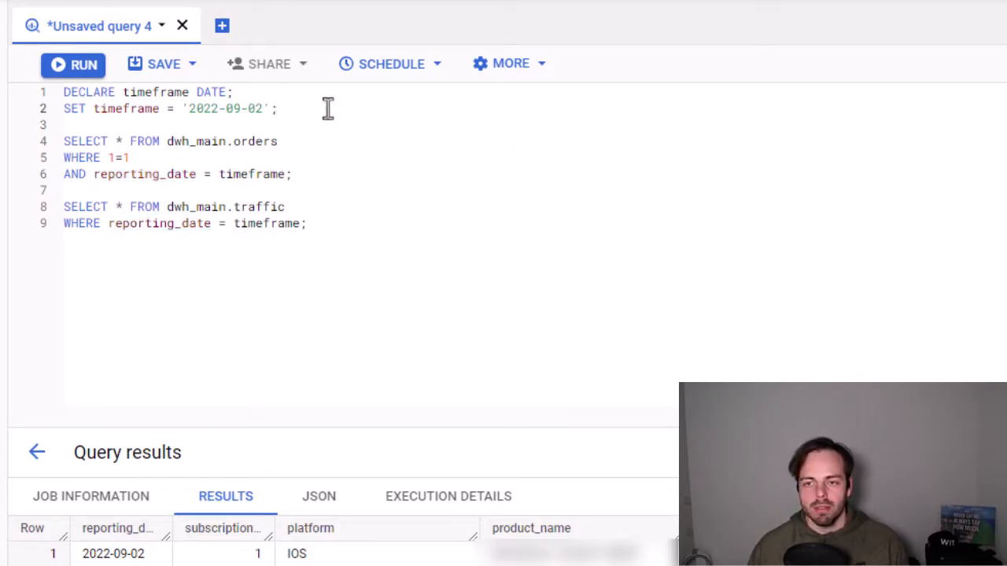
Declare platform as STRING and set platform = 'ANDROID'
type("DECO")
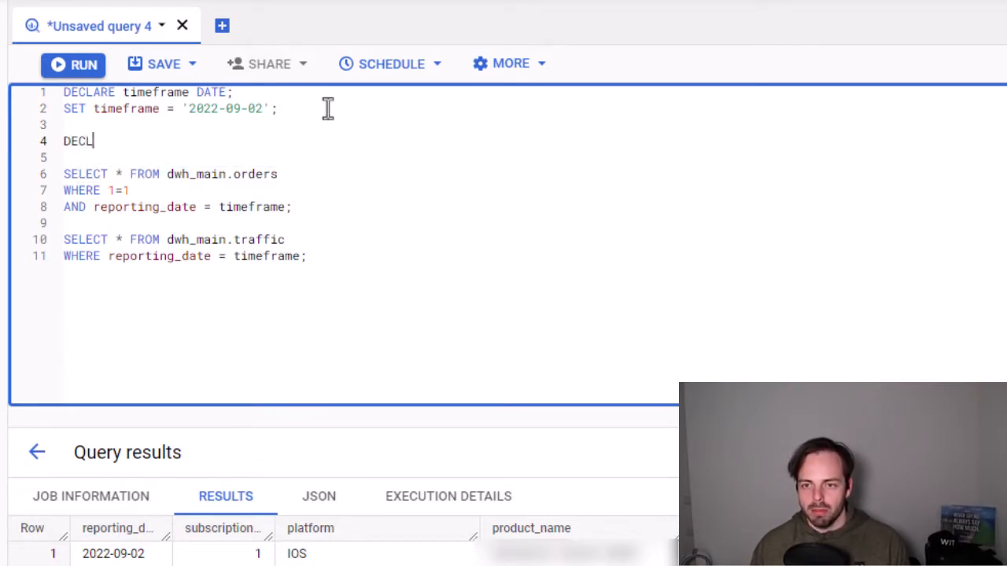
type("ARE pülc")
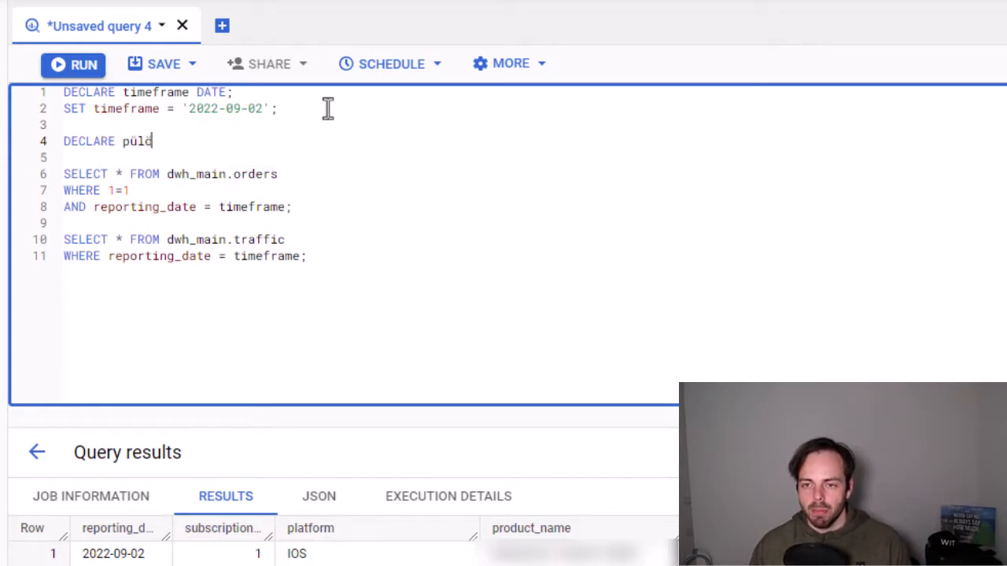
type("platform")
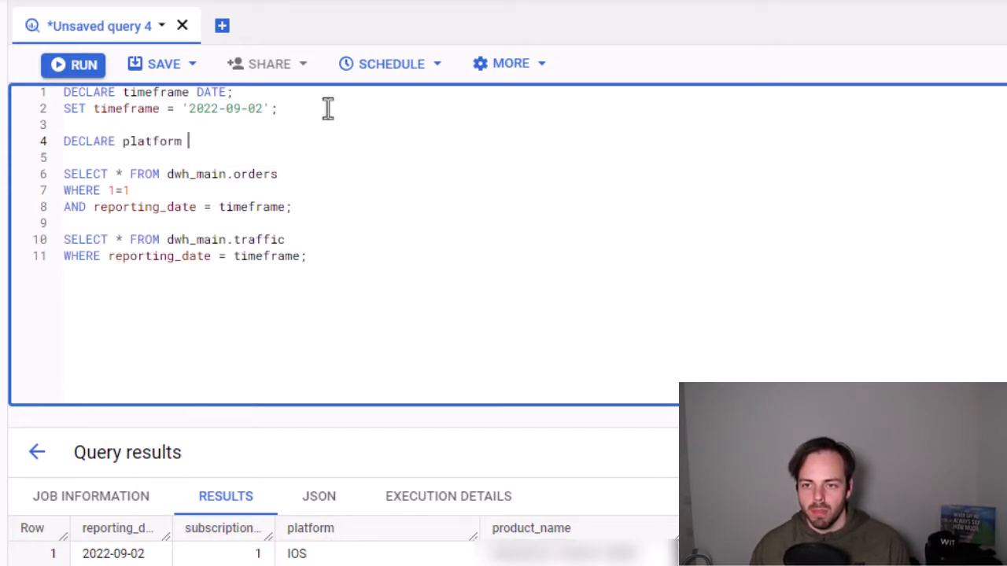
type("STRING")
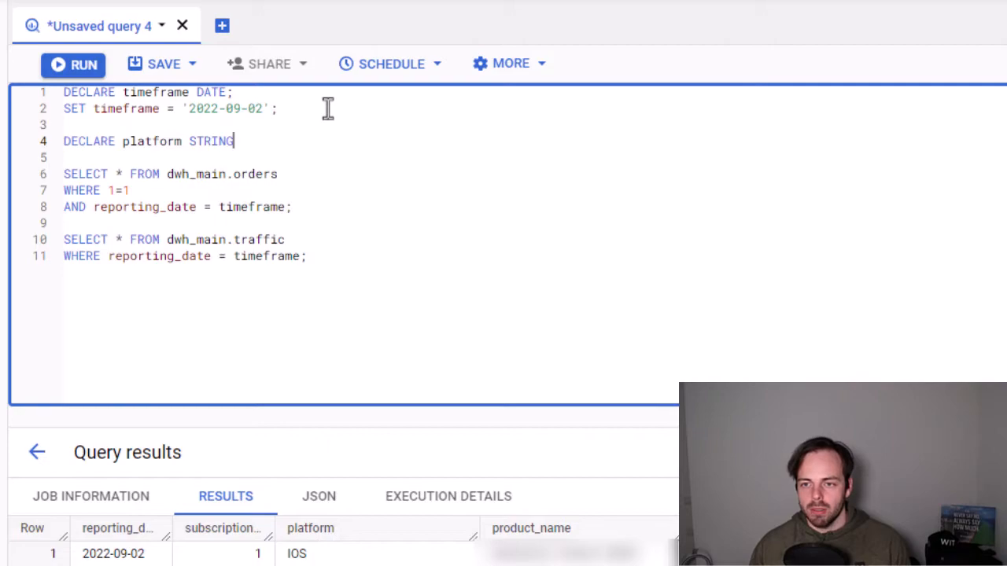
type(";")
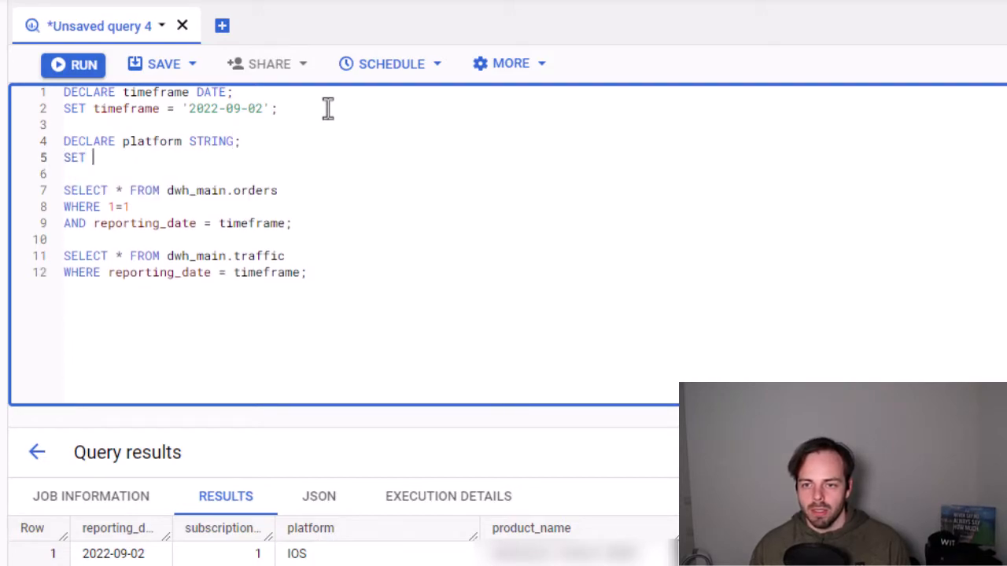
type("platform =")
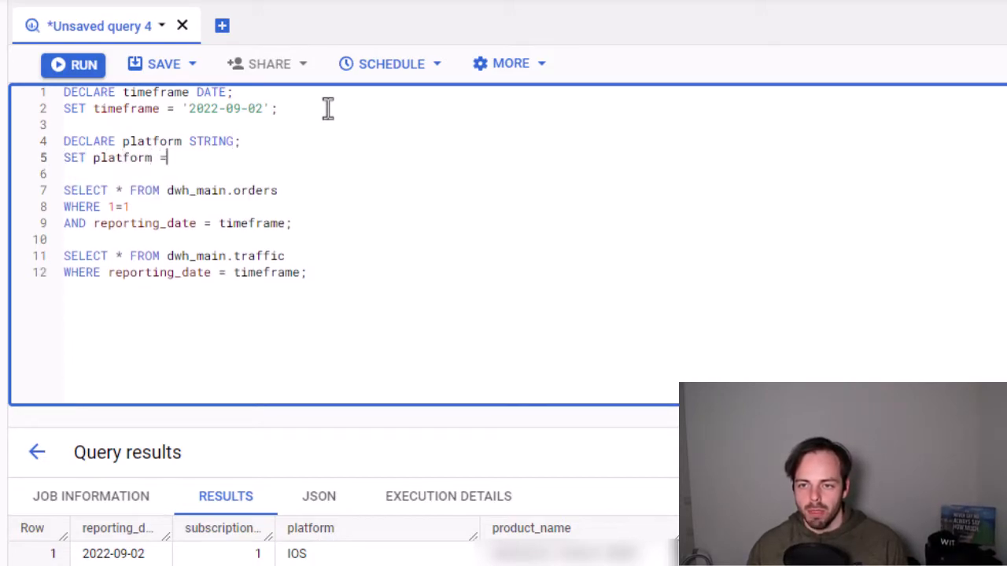
type("'ANDROI")
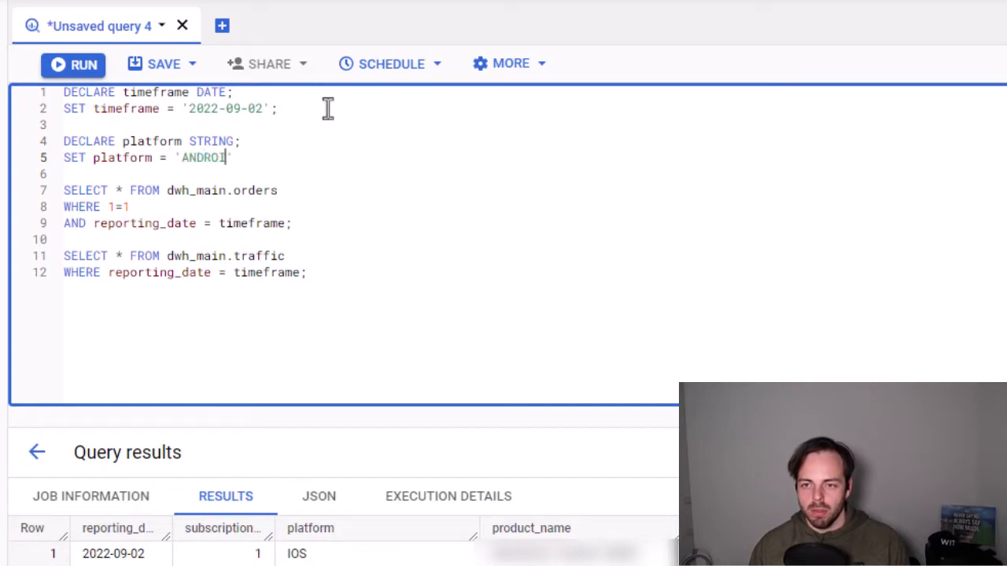
type("D';")
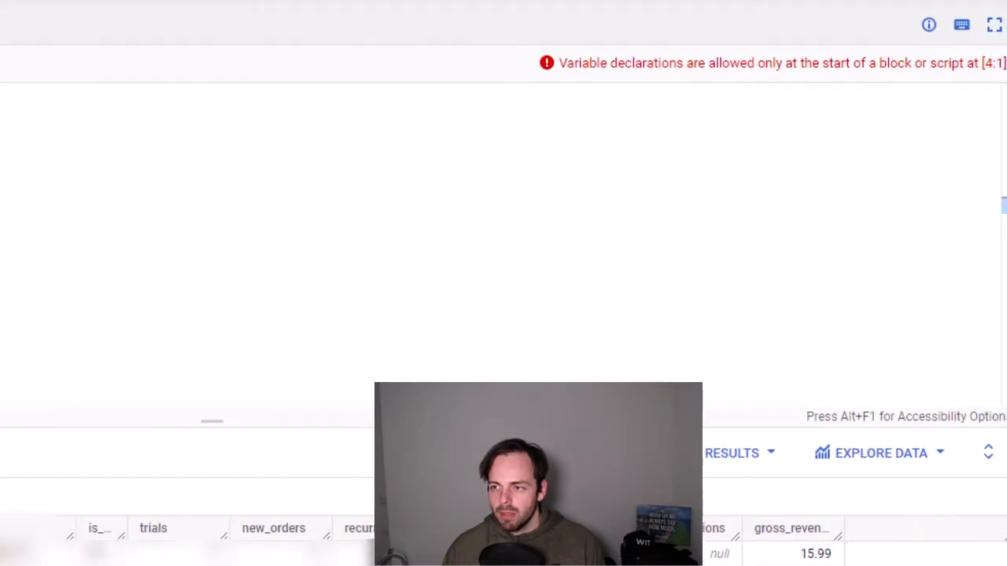
mouse_move(768, 82)
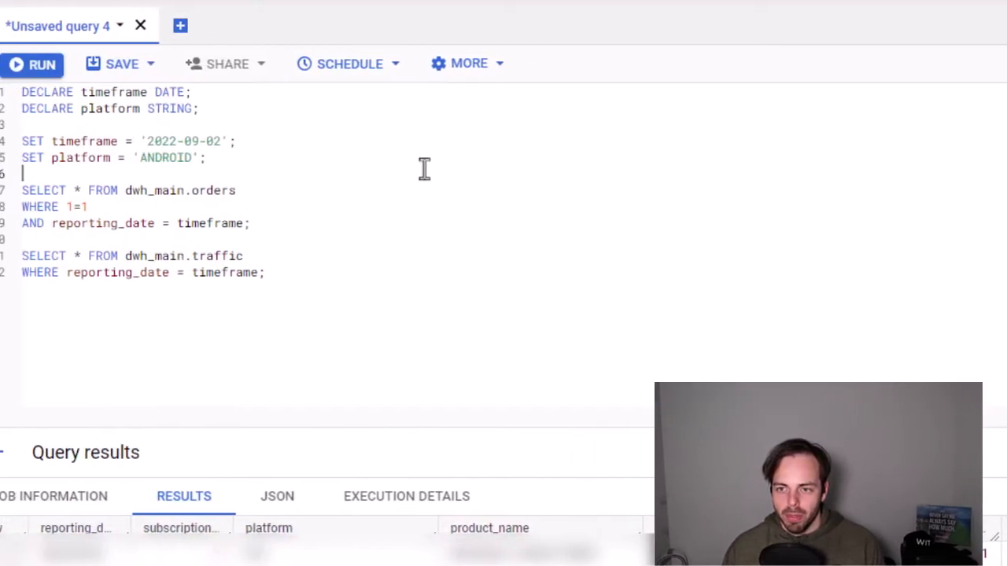
Add the filter AND platform = platform to the orders query
left_click(32, 64)
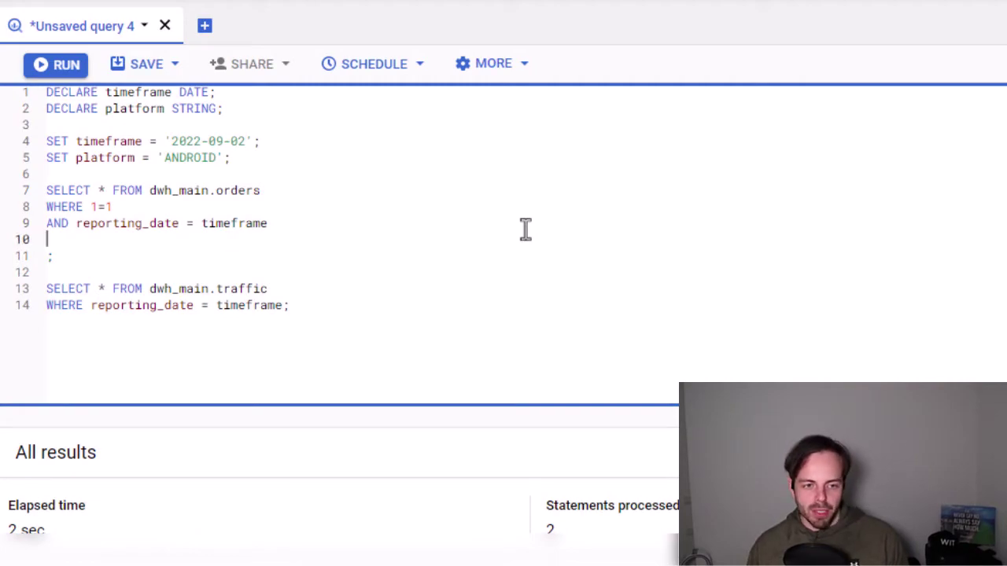
type("AND")
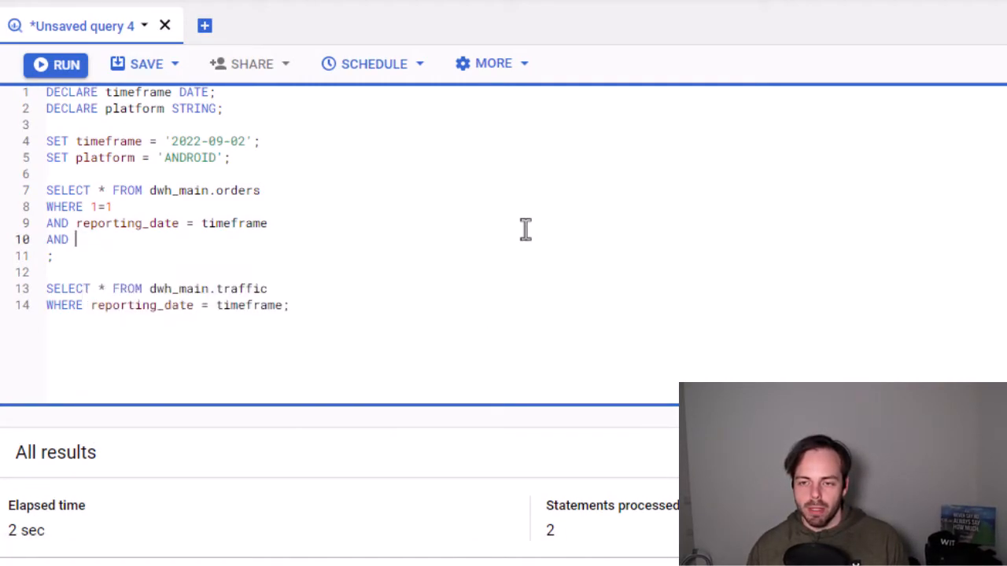
type("platform")
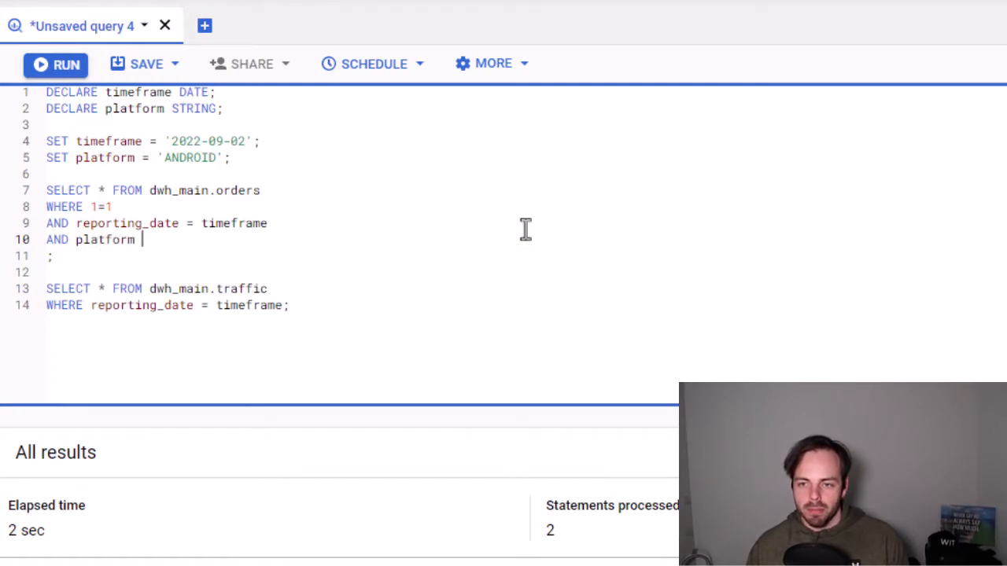
type("= platf")
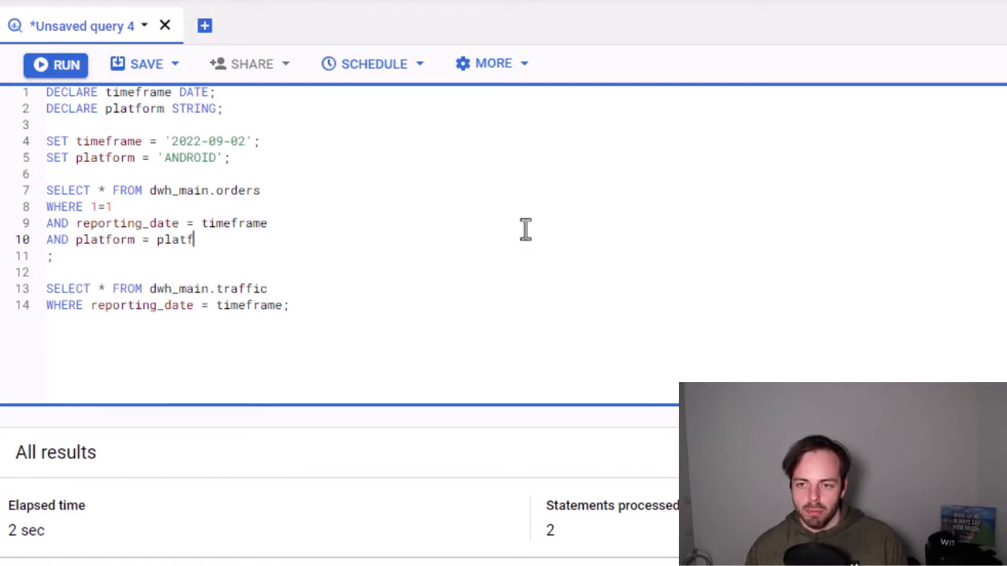
type("orm")
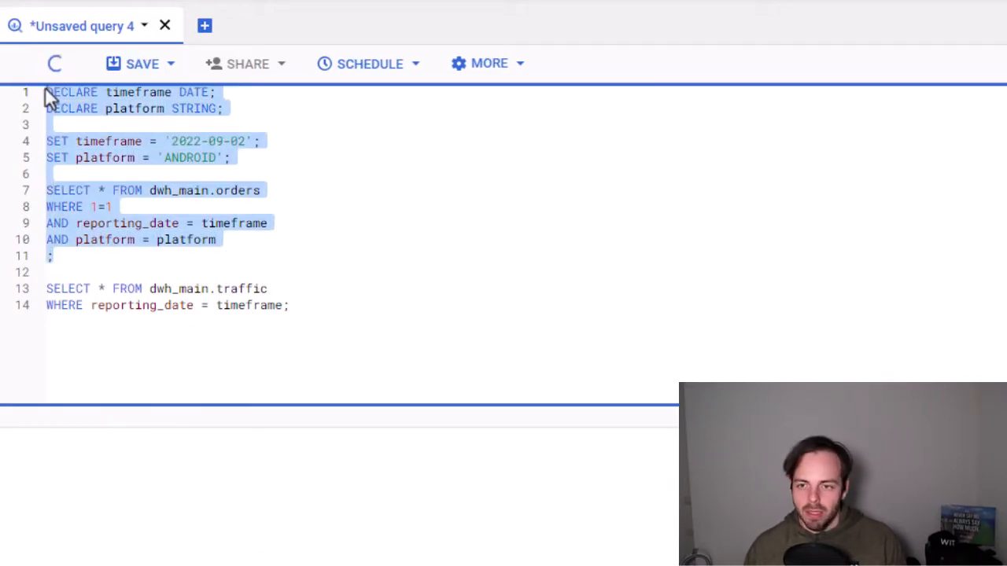
Run the selected script and review the returned rows, then clear the selection
left_click(60, 63)
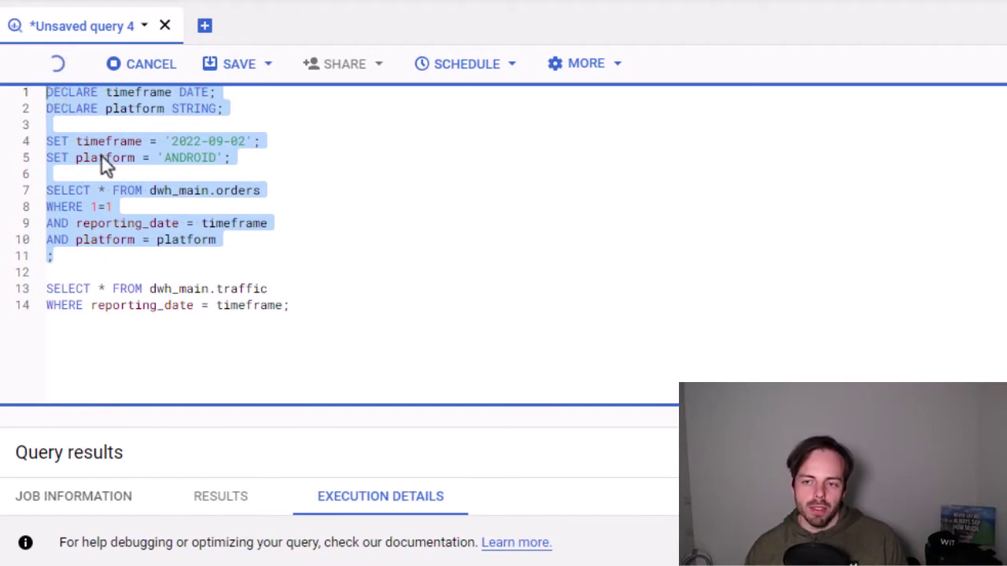
left_click(140, 63)
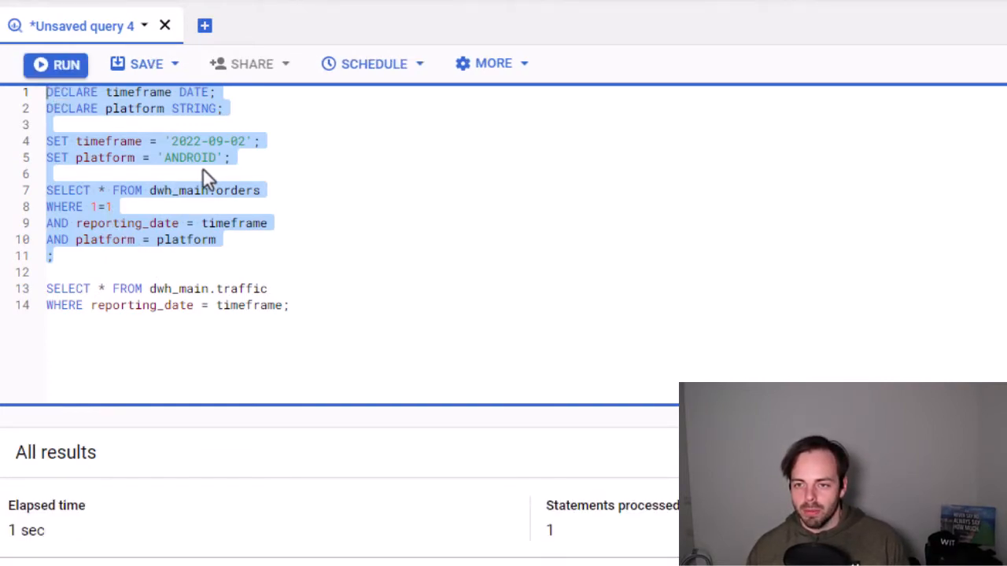
double_click(191, 157)
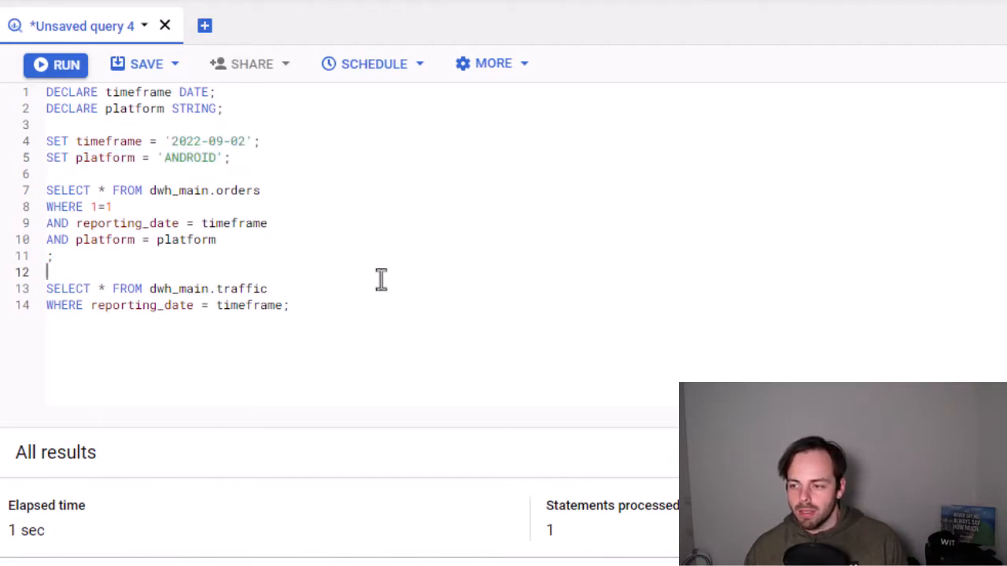
left_click(53, 65)
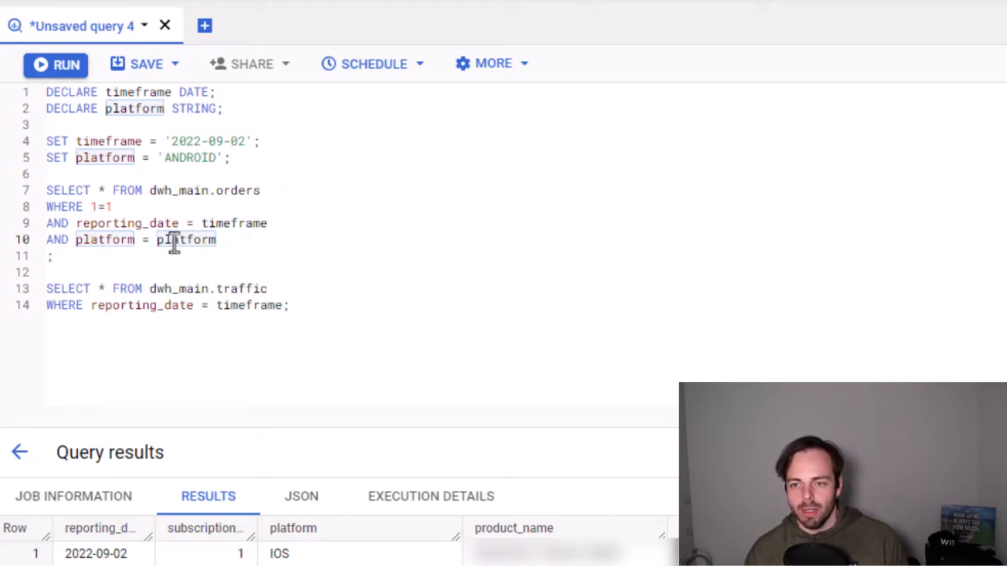
Rename the variables to _timeframe and _platform throughout the script
double_click(186, 239)
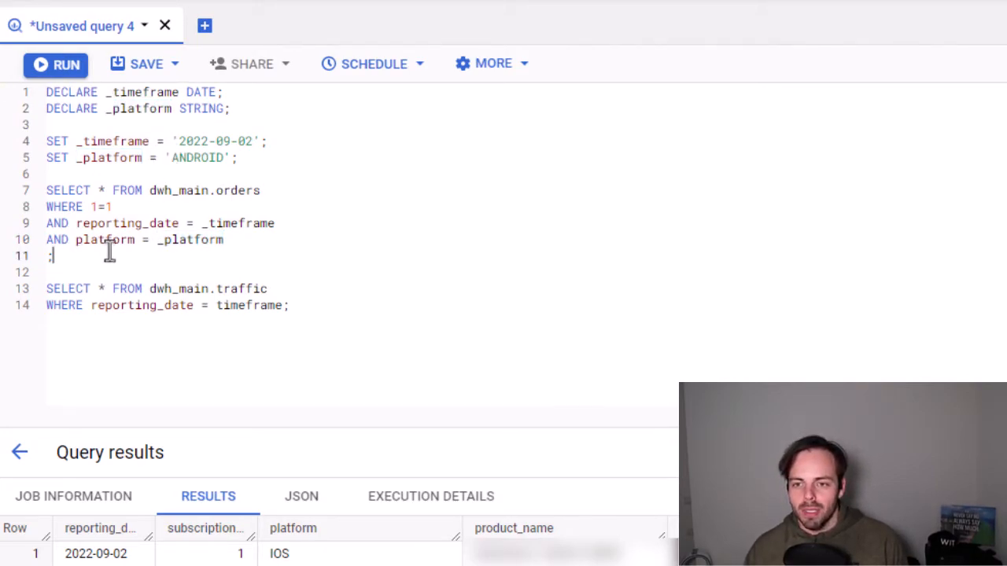
double_click(189, 239)
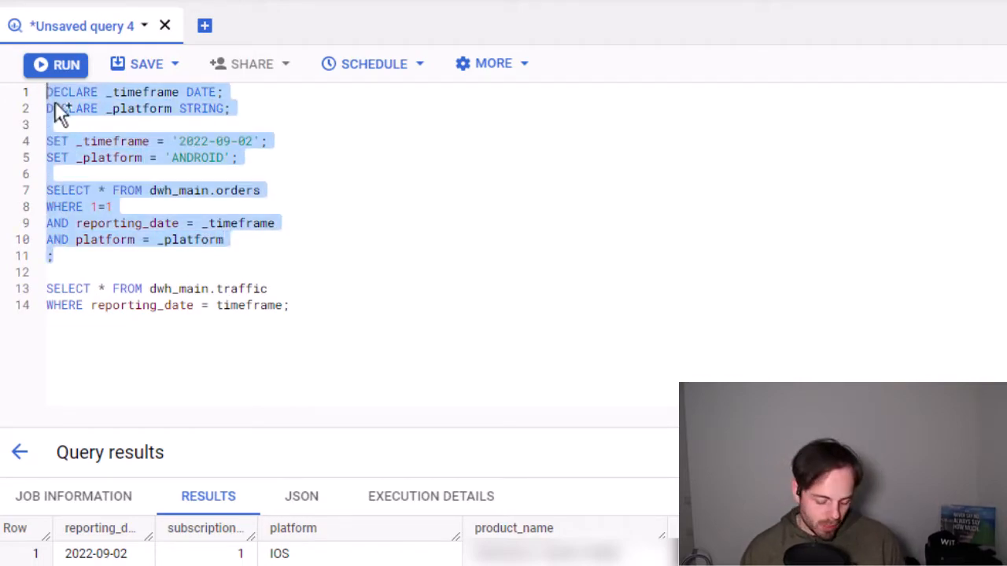
Run the script returning ANDROID rows, then comment out the SET _platform line with --
left_click(56, 66)
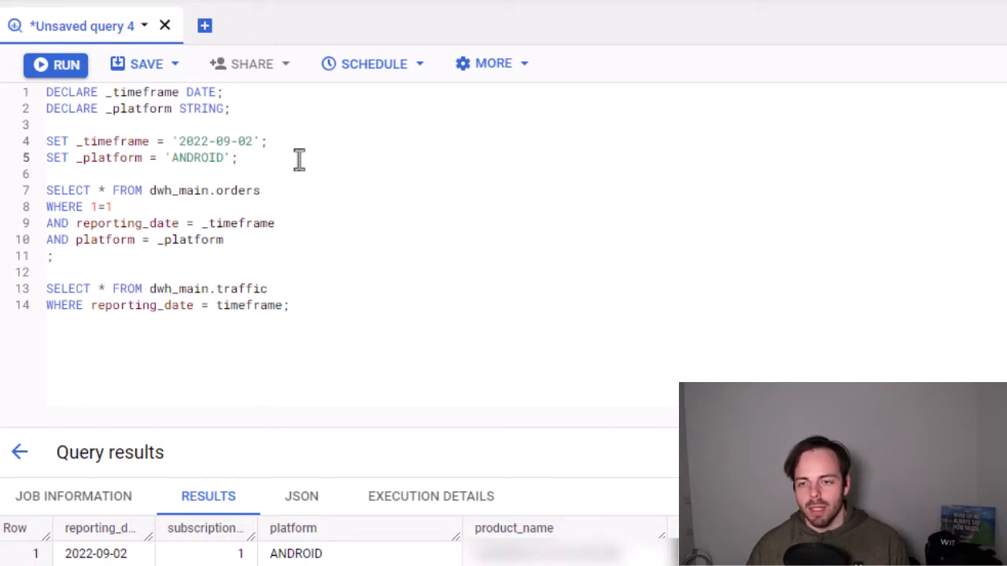
type("--")
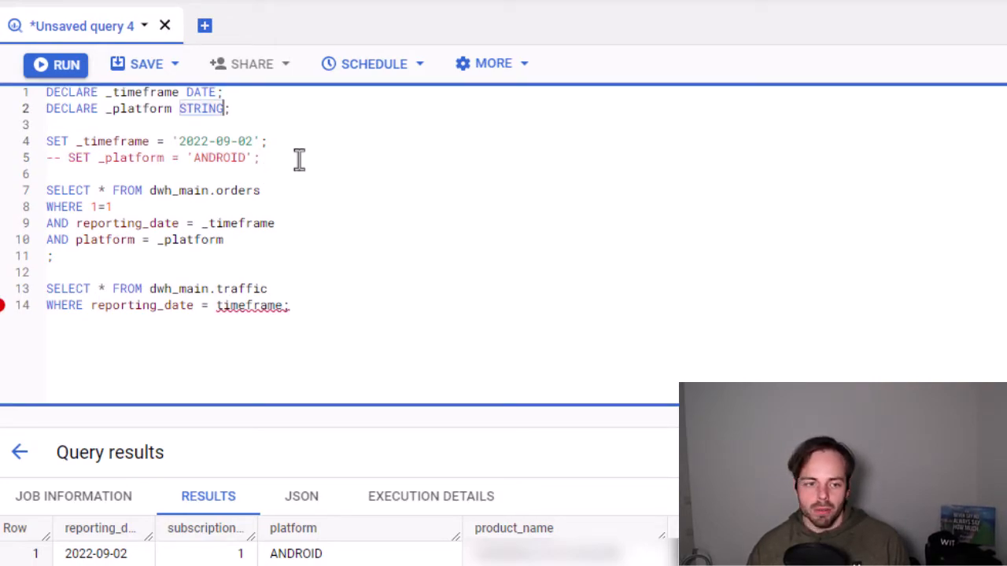
Give the _platform declaration DEFAULT 'ANDROID'
type("DEFAULT")
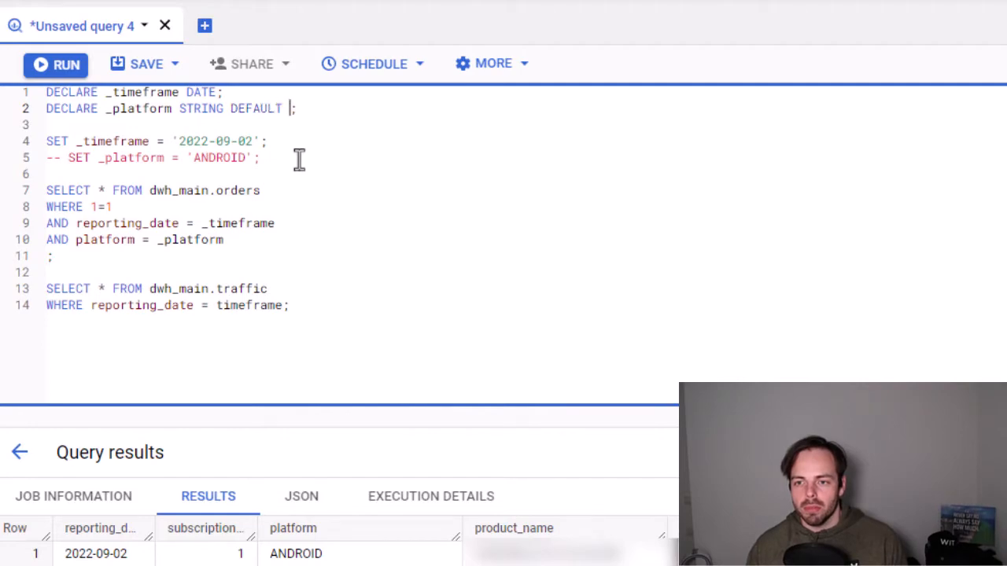
type("SA'")
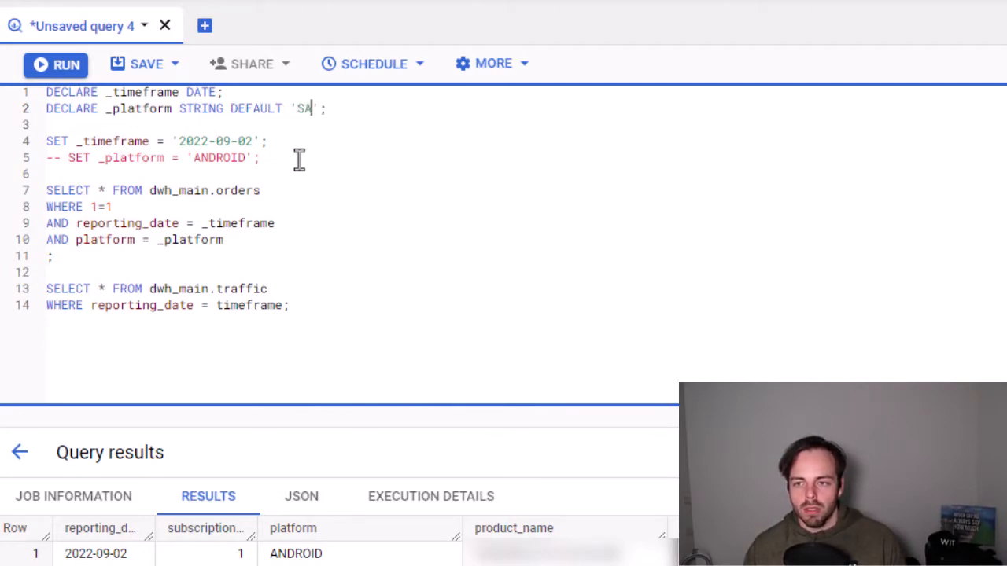
type("ND")
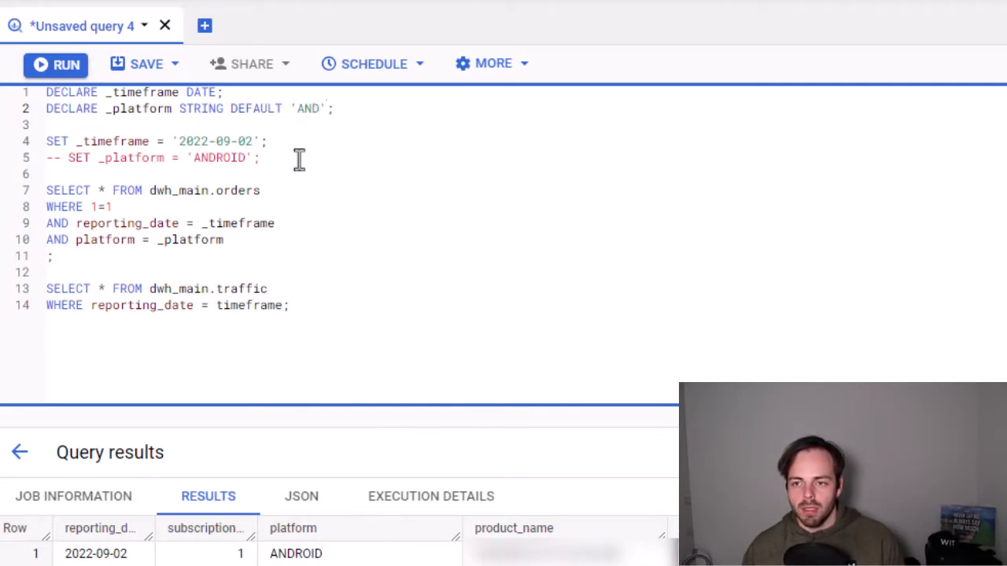
type("ROID")
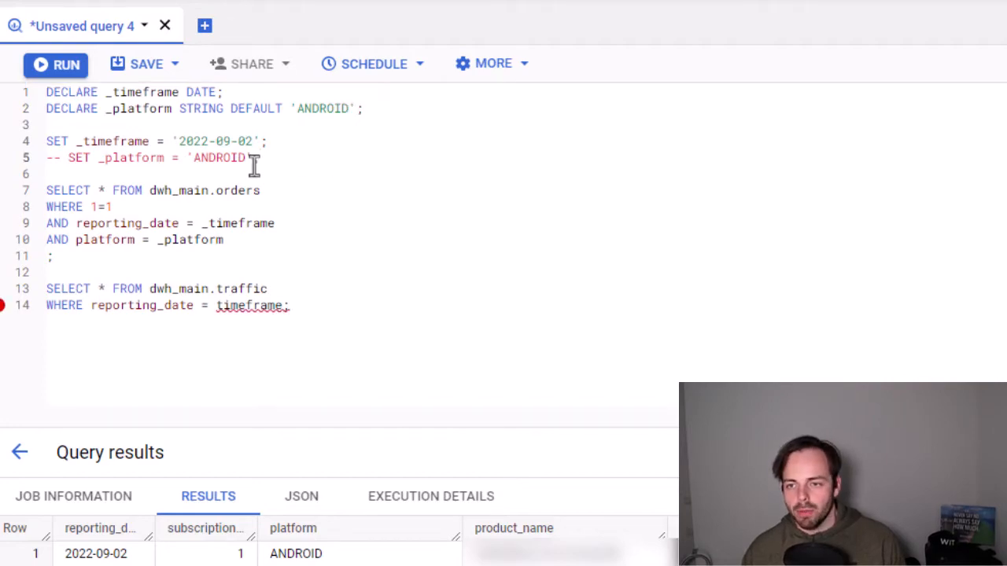
Run the selected SET lines and orders query, then add a blank line after the declarations
left_click_drag(45, 124, 54, 255)
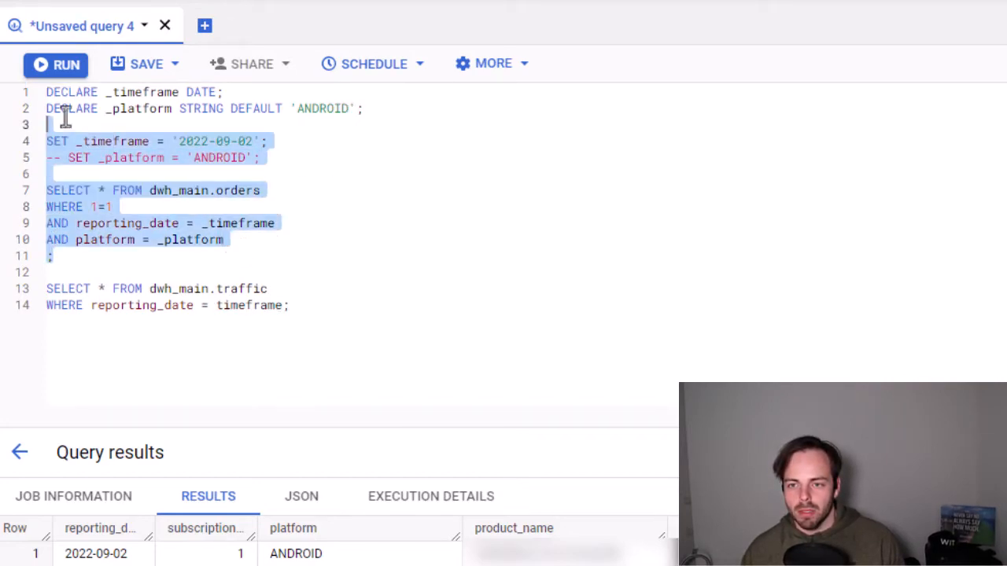
left_click(57, 65)
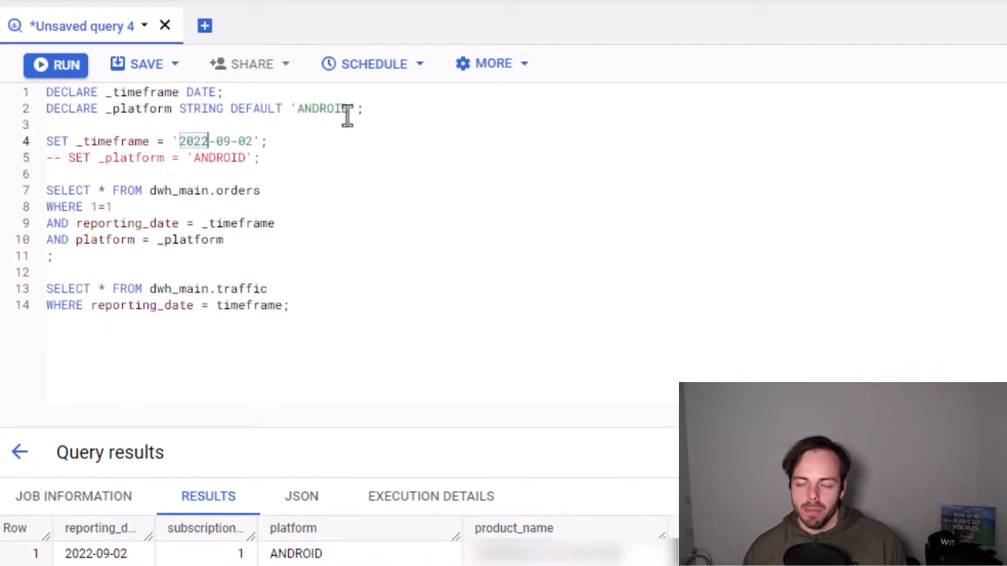
left_click(363, 109)
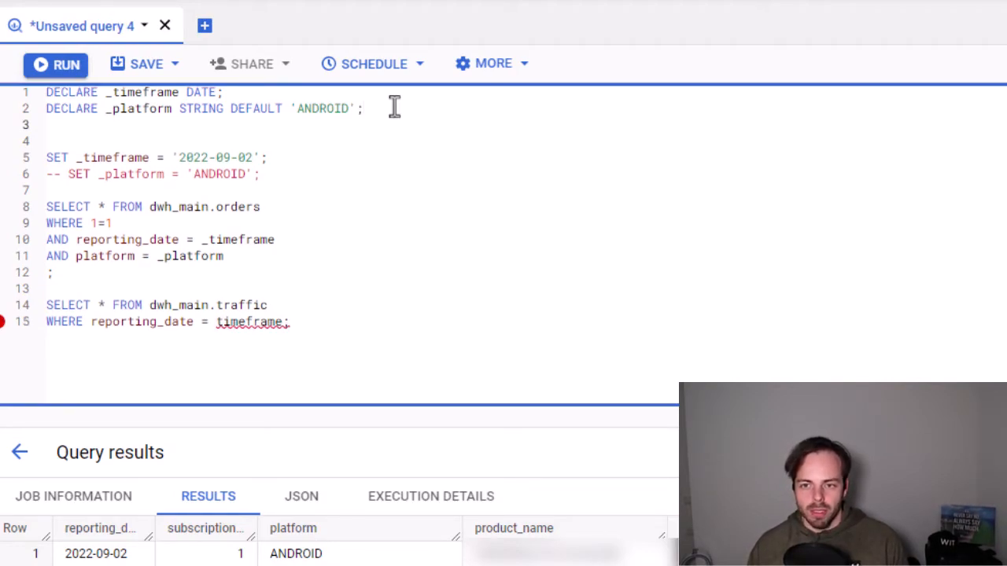
Write DECLARE _platforms ARRAY<STRING>; as a third variable declaration on line 3
type("DECLAR")
type("_")
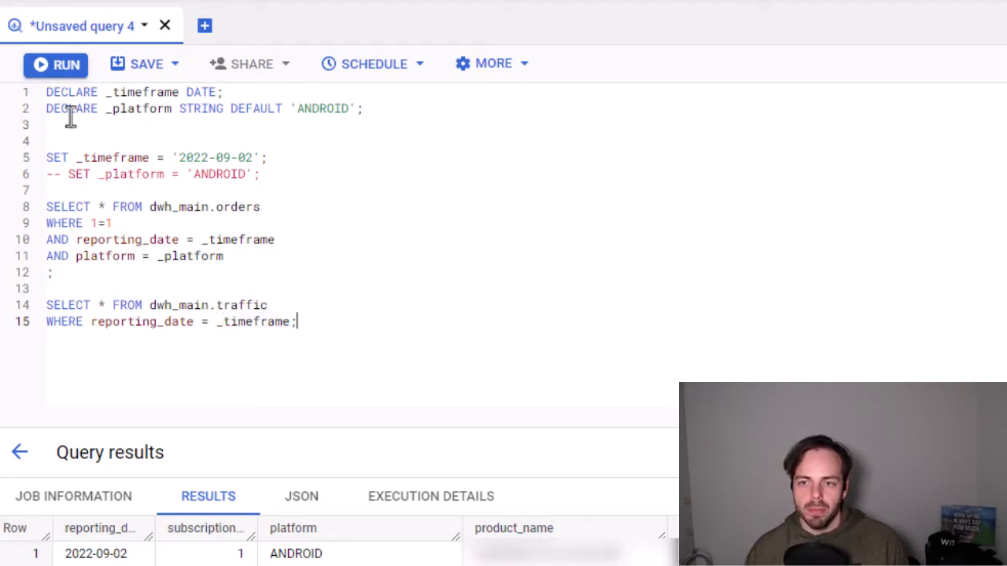
type("DECLARE")
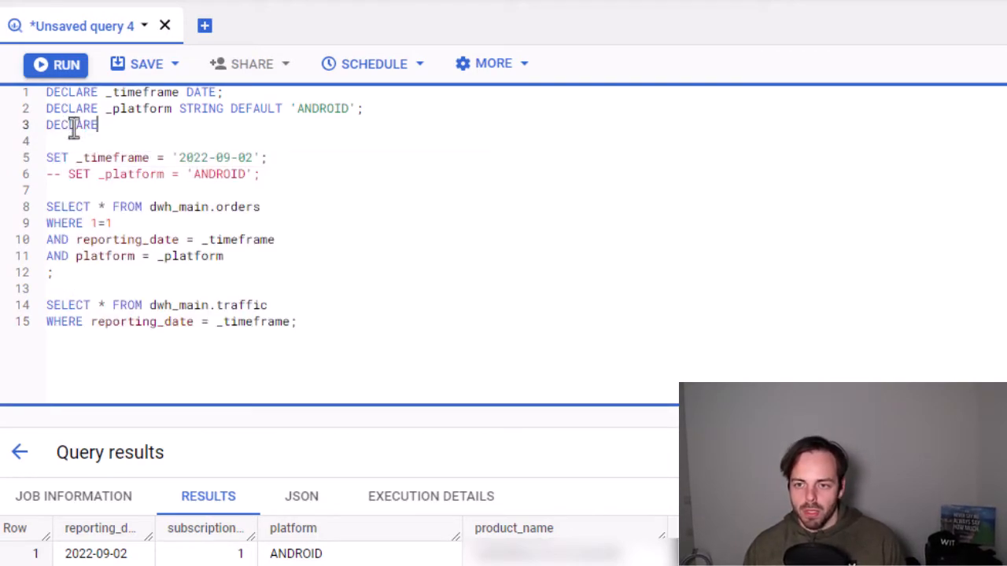
type("_pl")
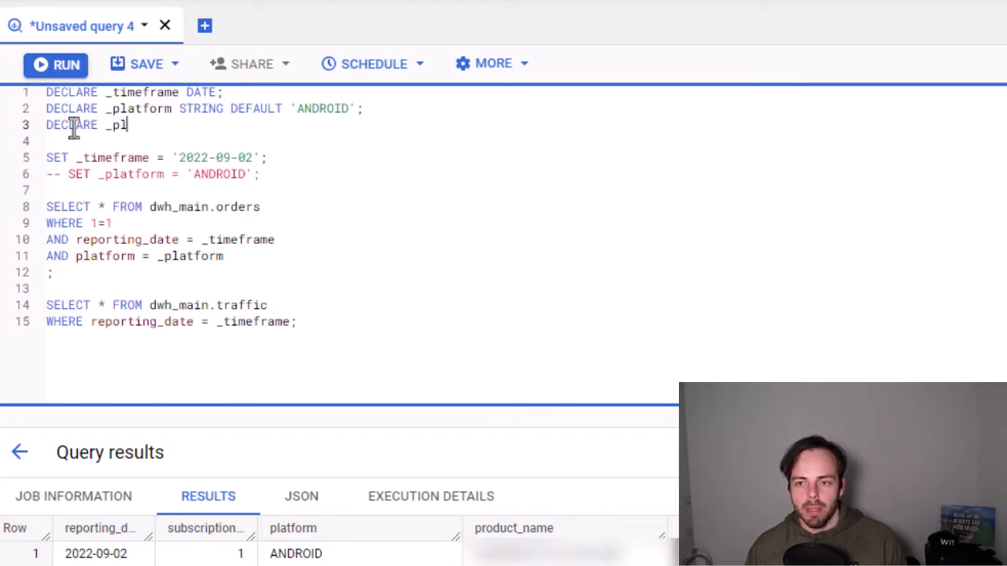
type("atforms")
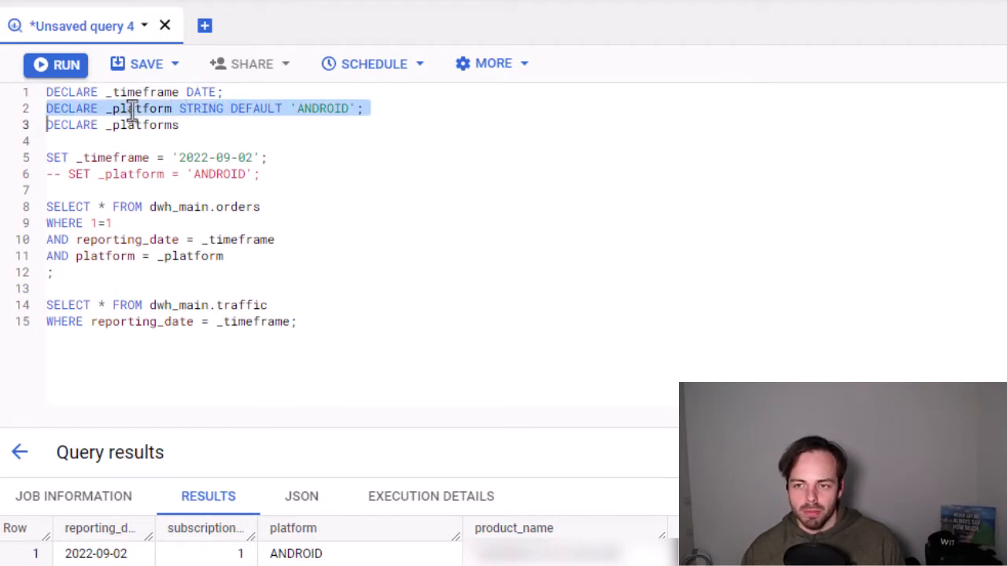
left_click(201, 126)
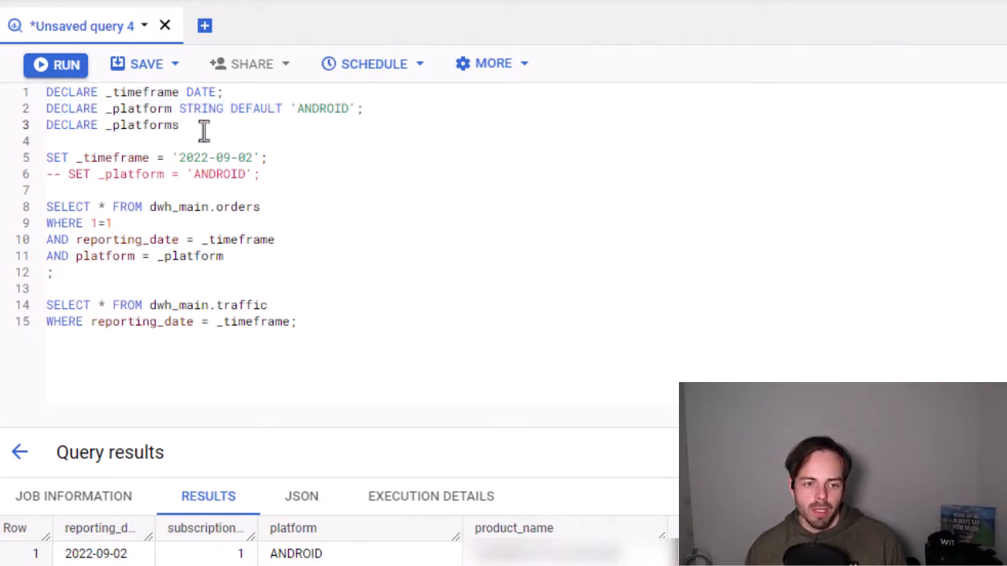
type("ARRAY;")
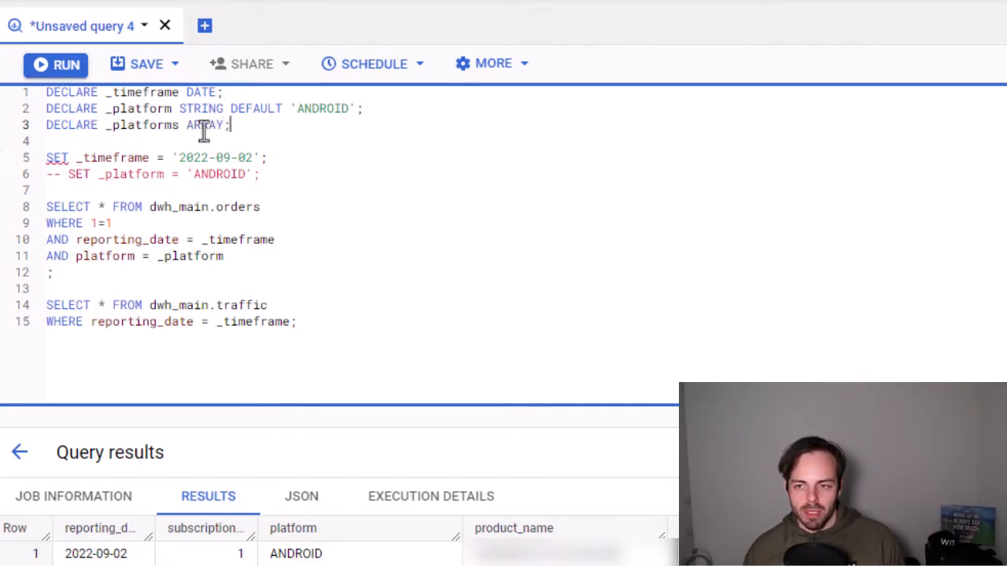
double_click(205, 125)
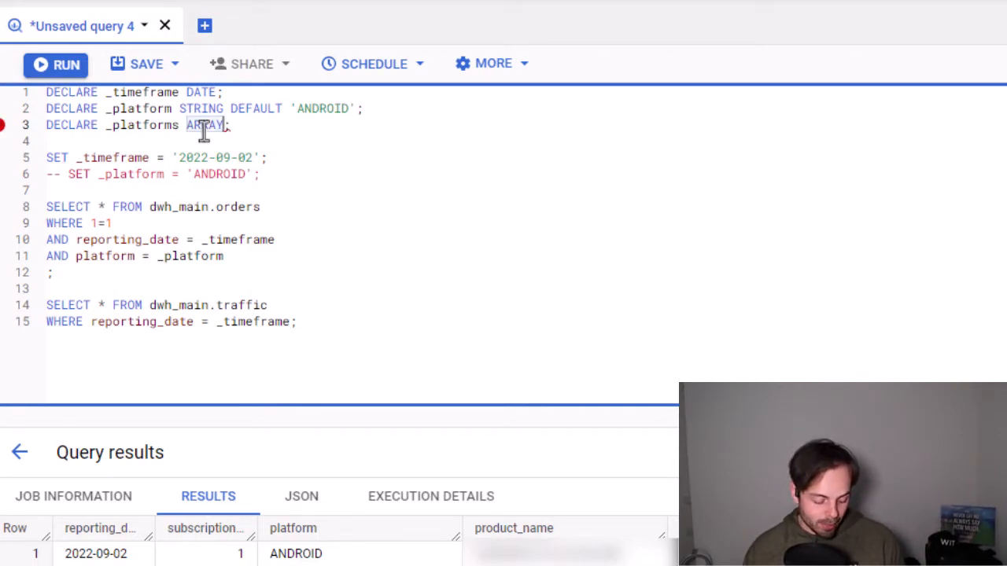
type("<STRING>")
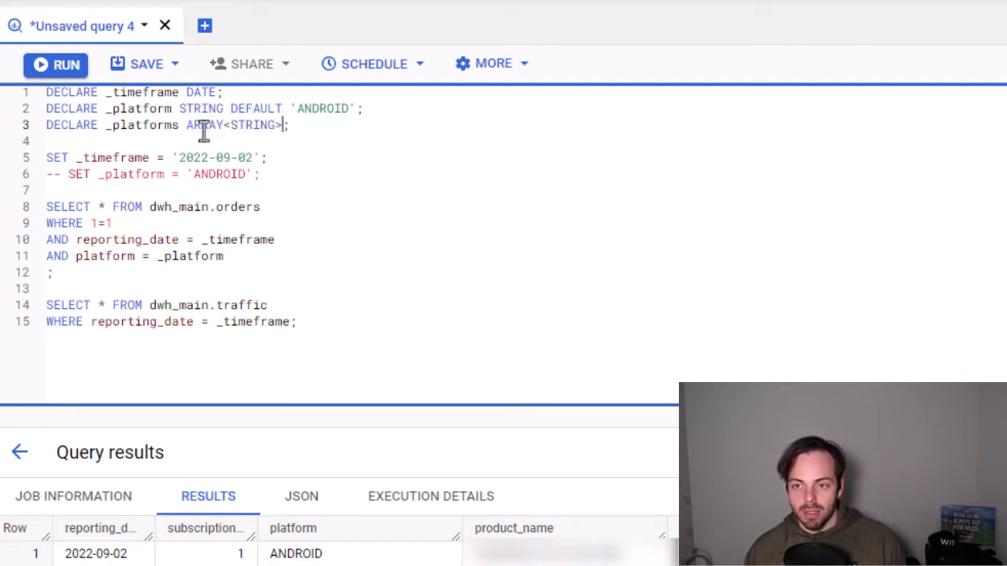
mouse_move(255, 124)
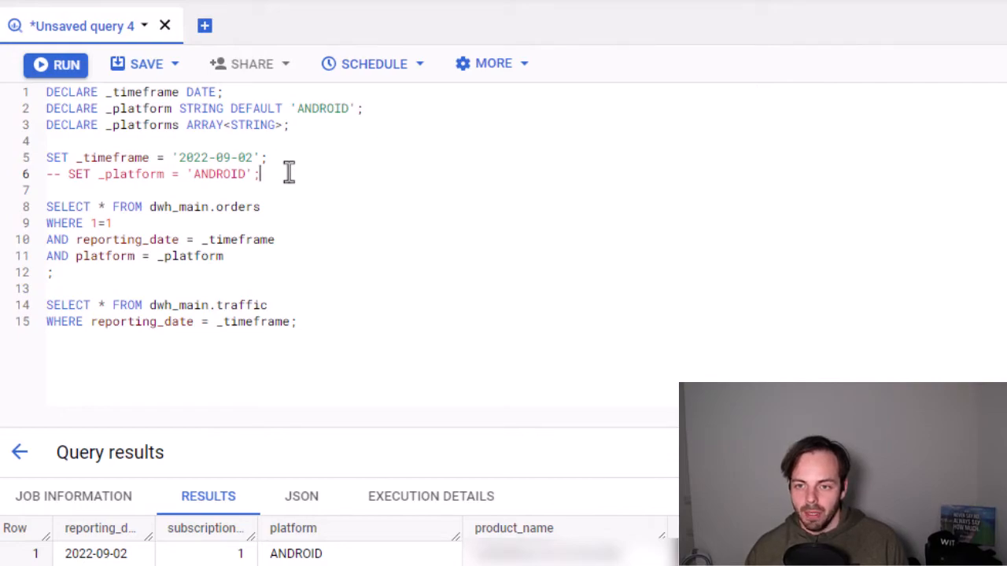
Add SET _platforms = ['ANDROID', 'IOS'] and comment out the AND platform = _platform filter
type("SET")
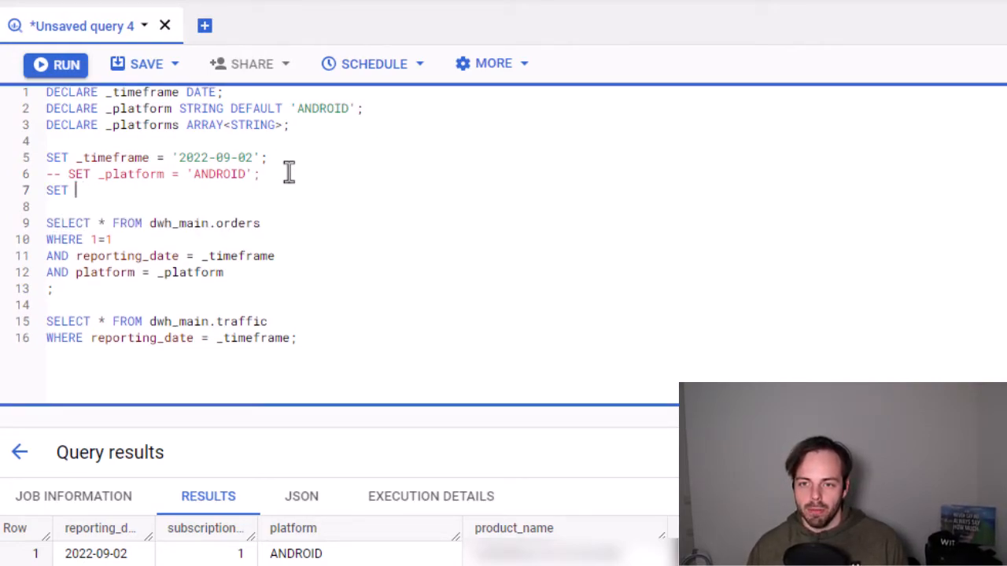
type("_platforms")
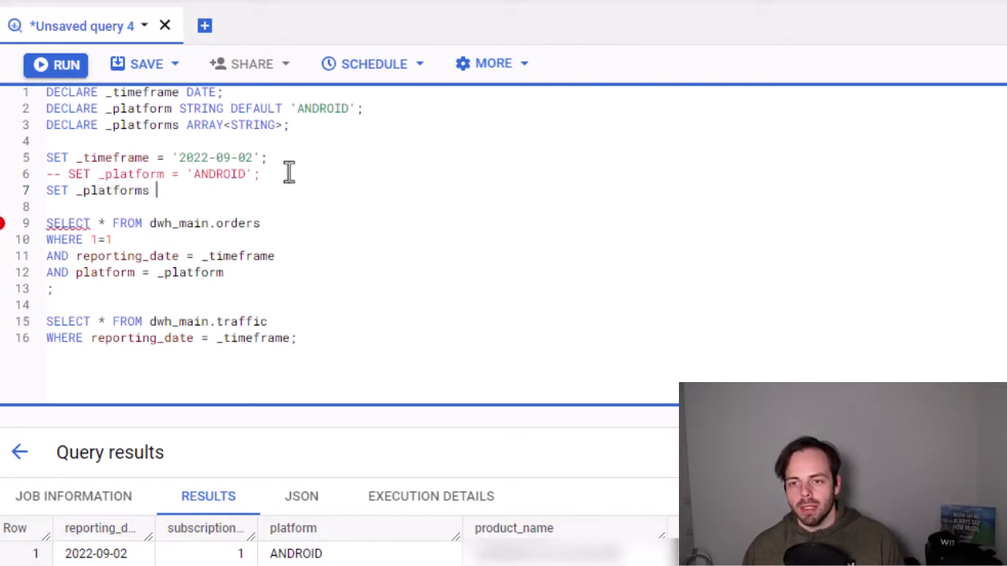
type("= []")
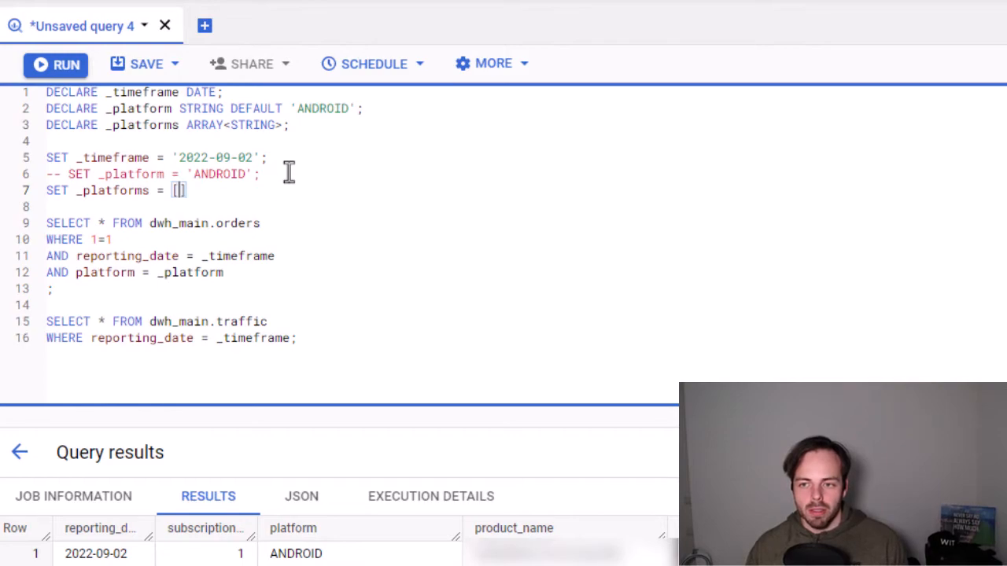
type("'ANDO'")
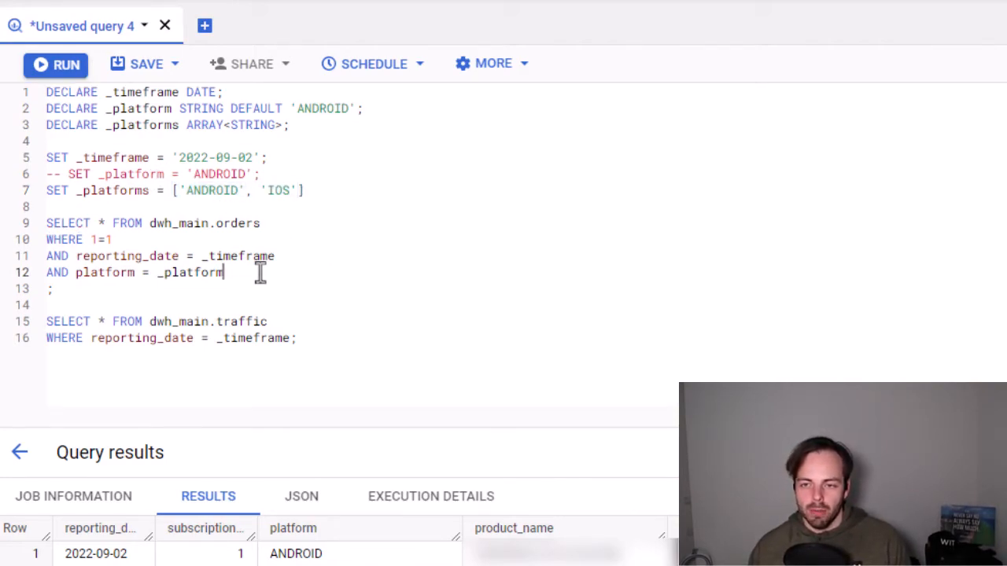
left_click(267, 321)
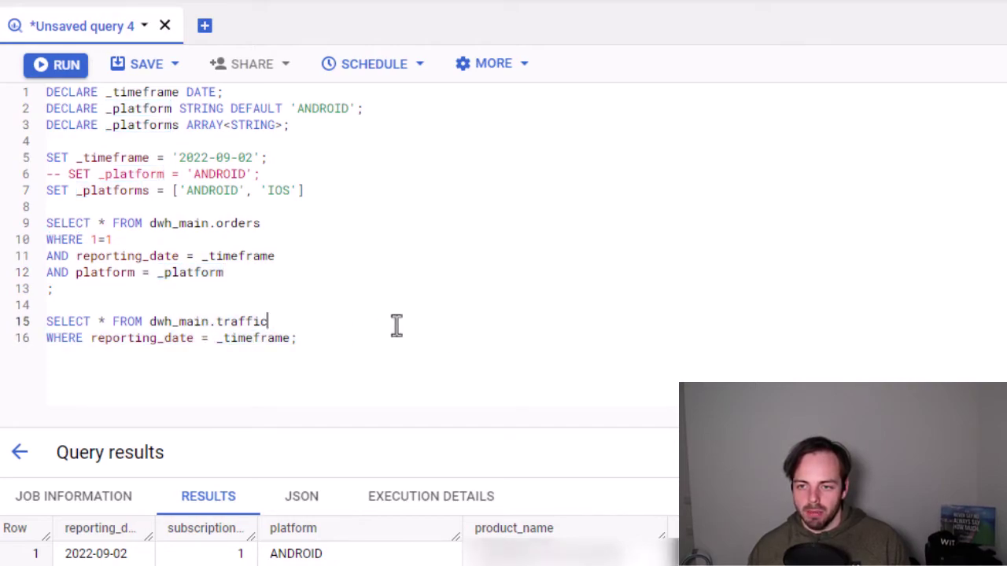
double_click(188, 272)
type("AND")
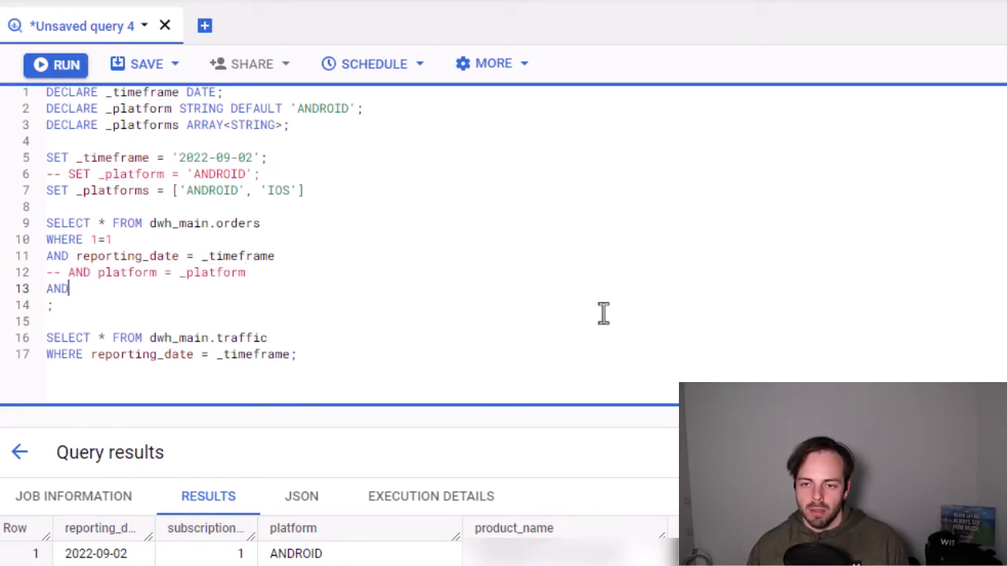
Filter orders with AND platform IN UNNEST(_platforms), fixing the syntax error and semicolon
type("plafro")
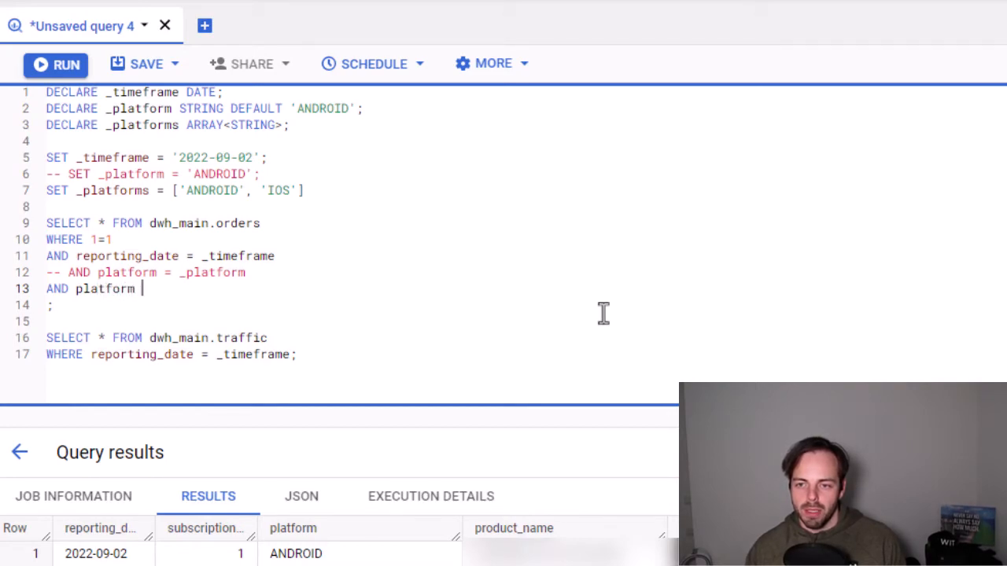
type("IN")
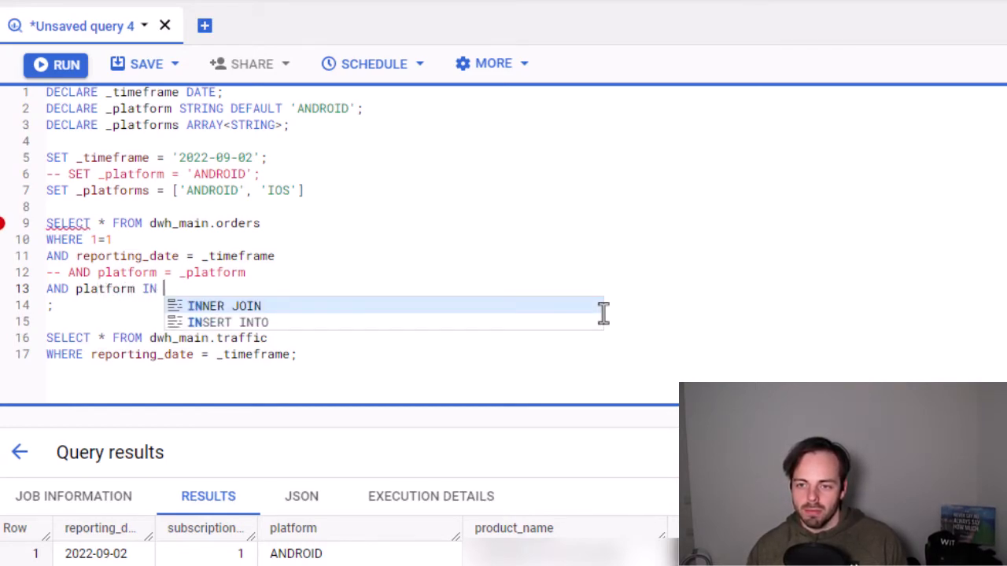
type("_platforms")
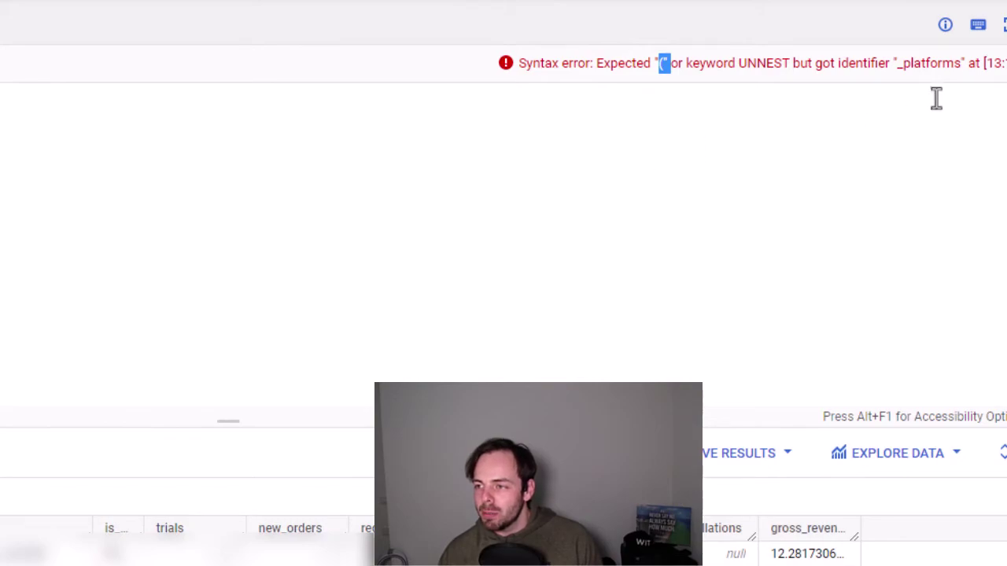
double_click(767, 63)
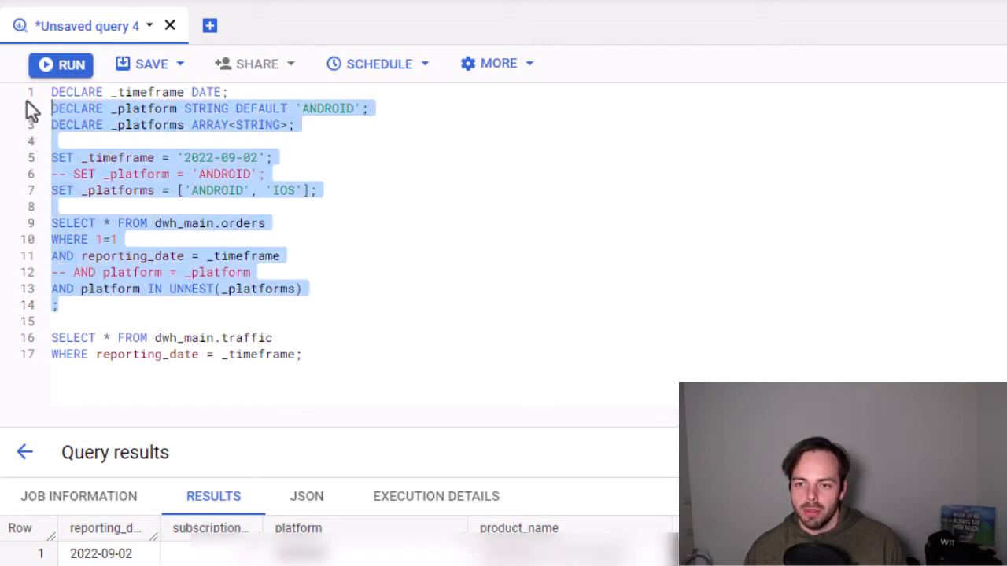
Run the script and confirm the results include both IOS and ANDROID rows
left_click(61, 64)
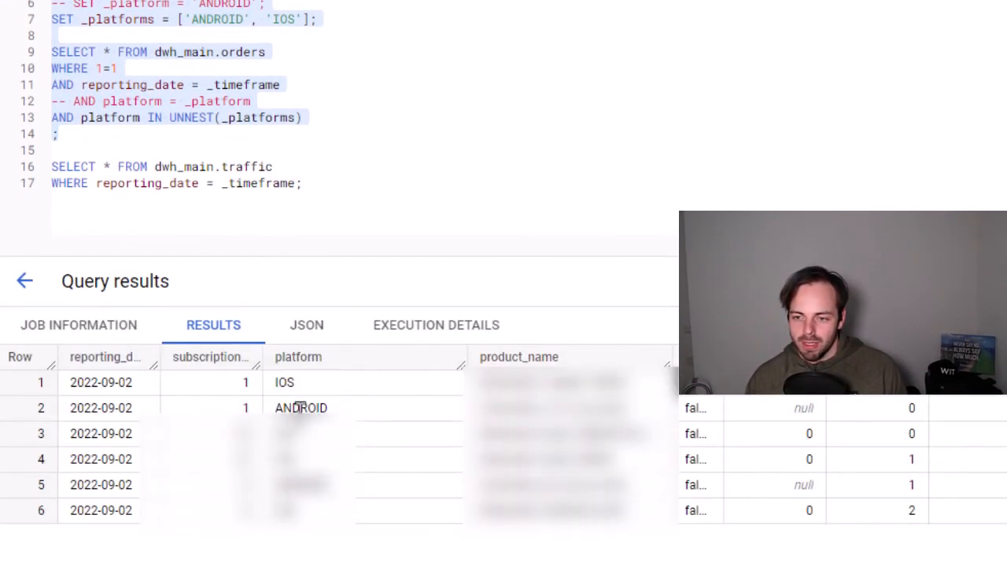
double_click(299, 409)
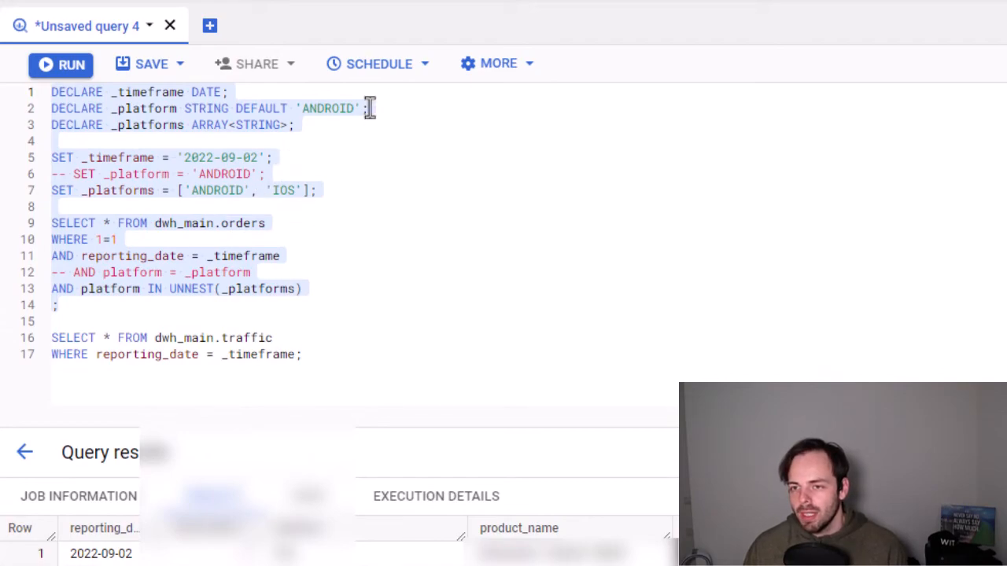
Enable Use session mode in Query settings, then run only the three DECLARE statements
left_click(370, 108)
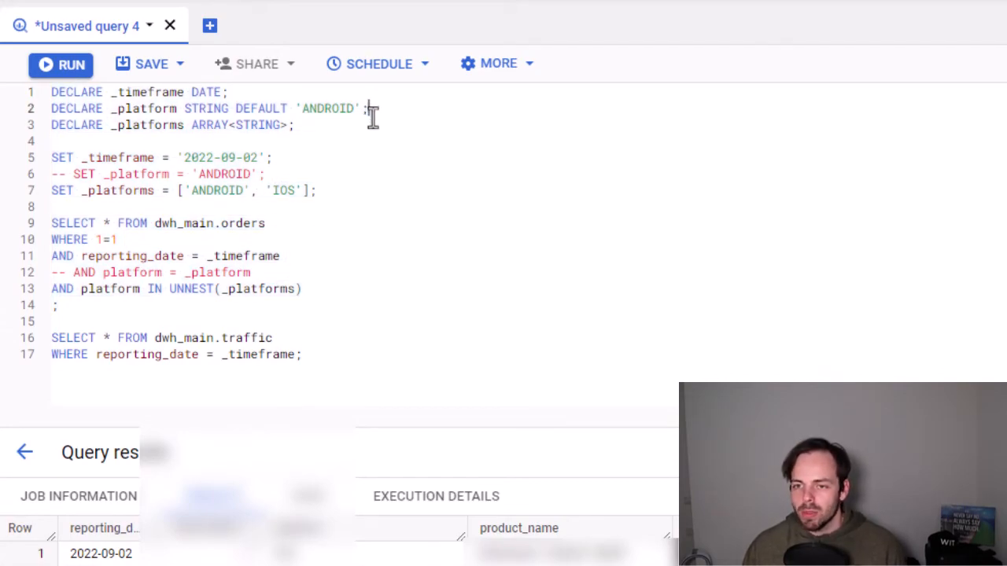
left_click(499, 63)
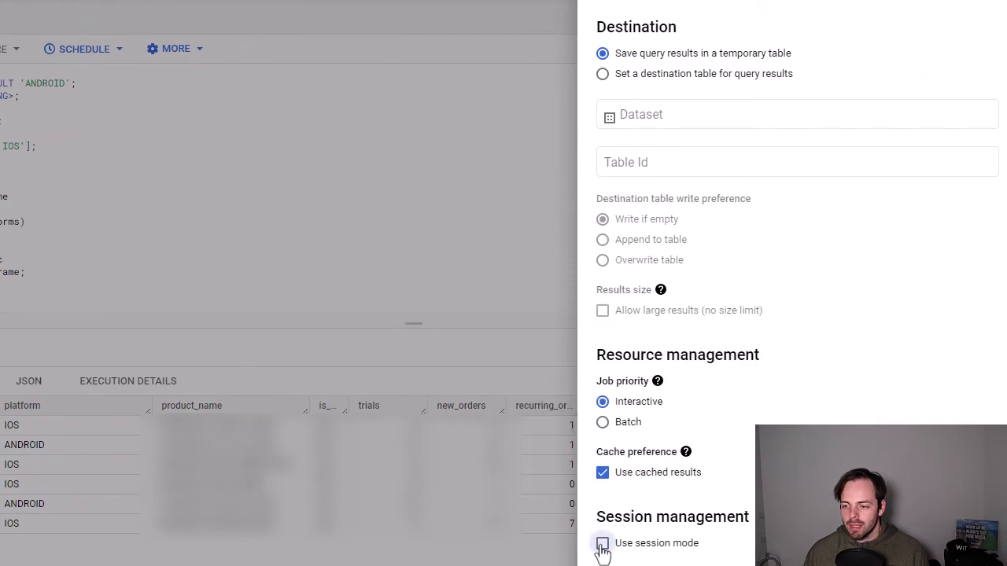
left_click(603, 543)
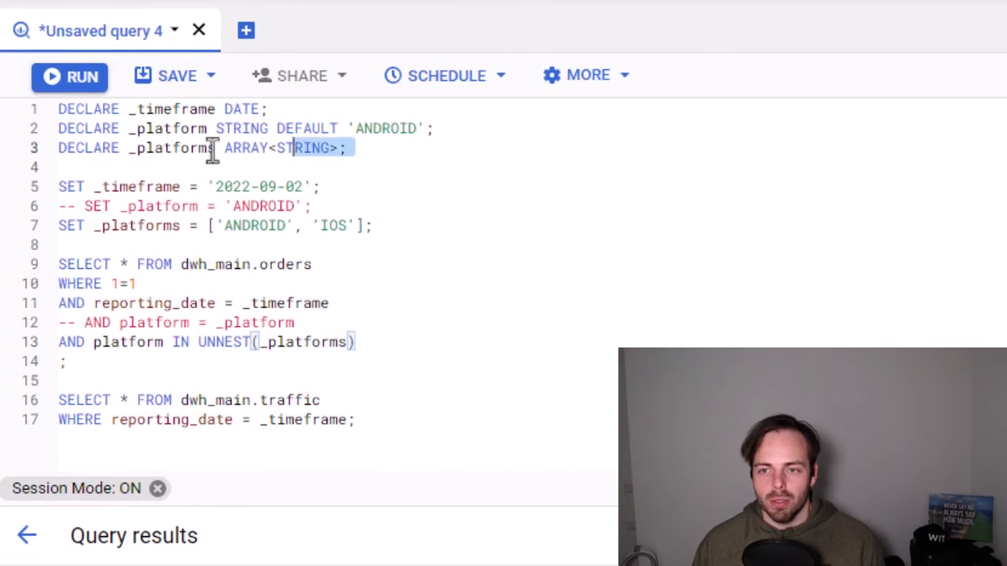
left_click(69, 75)
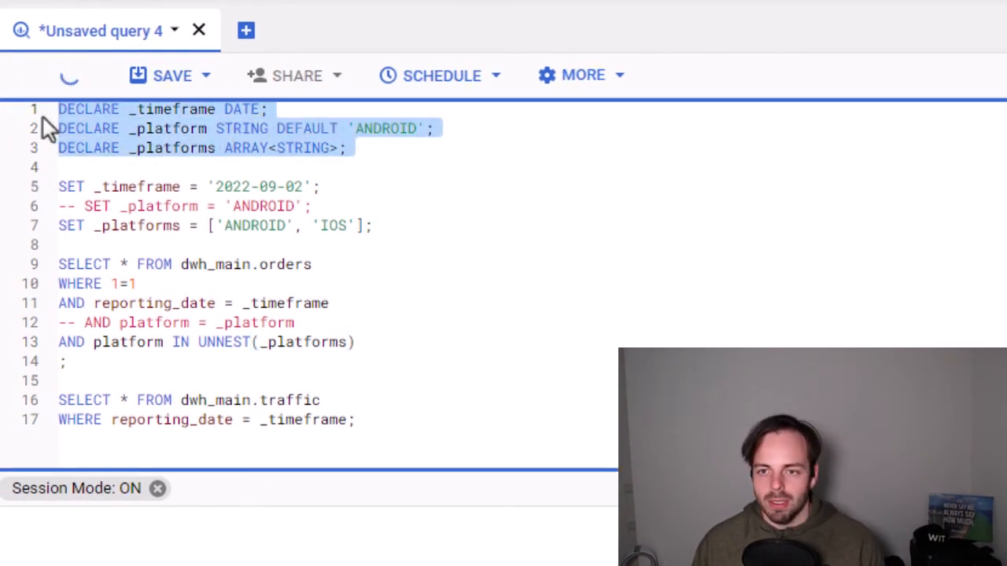